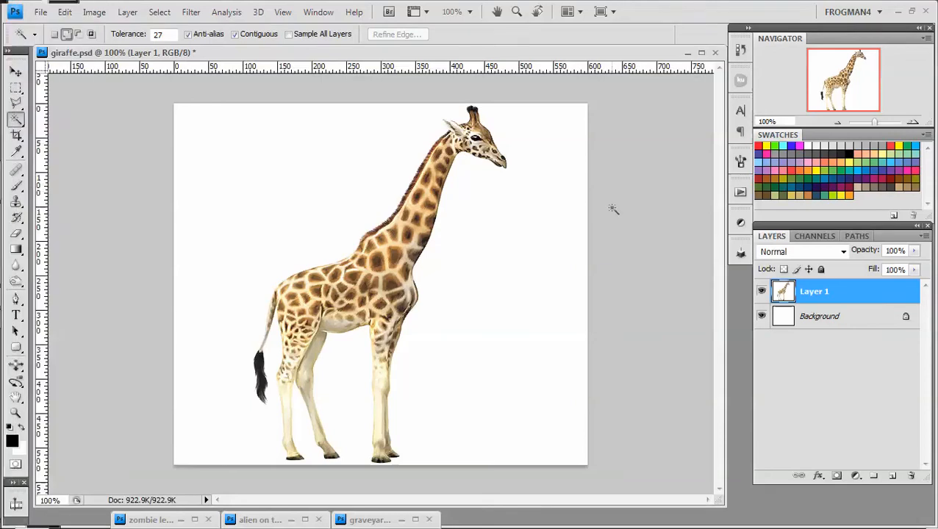
{"action": "mouse_move", "coordinate": [544, 256]}
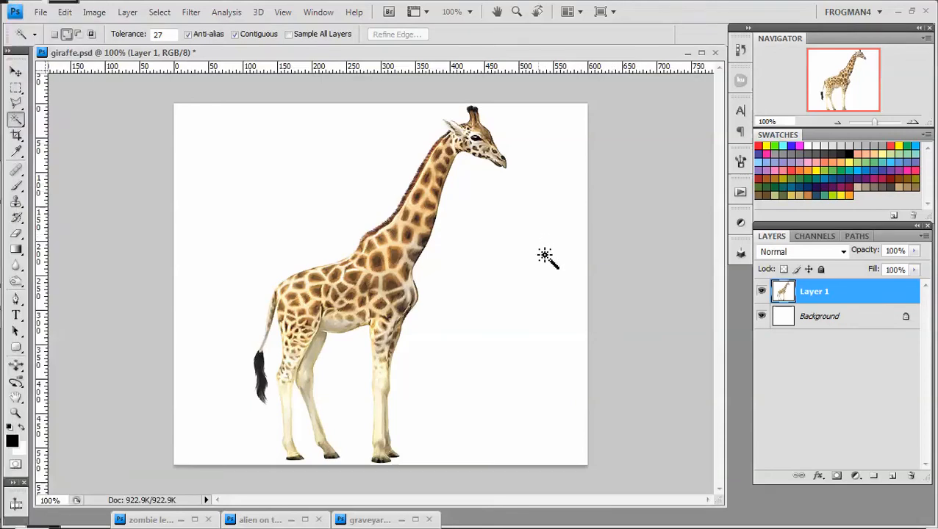
{"action": "mouse_move", "coordinate": [606, 224]}
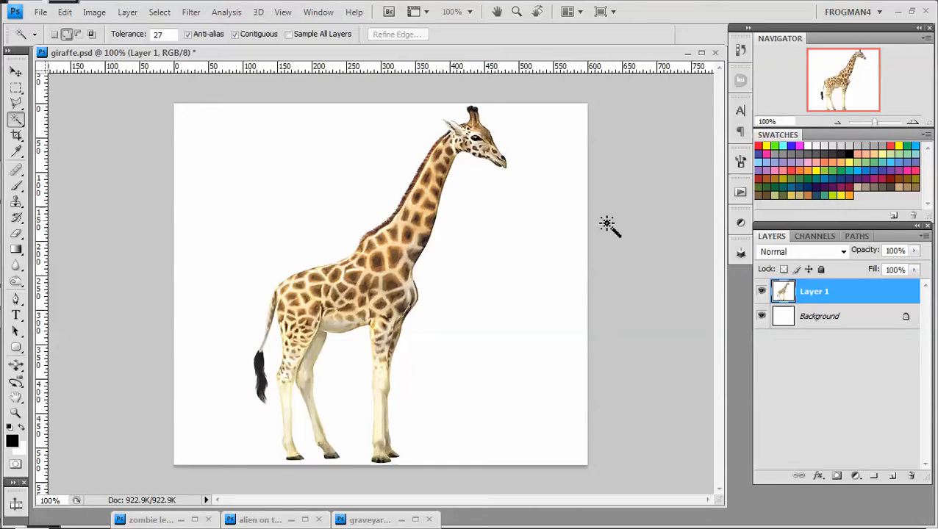
{"action": "mouse_move", "coordinate": [567, 237]}
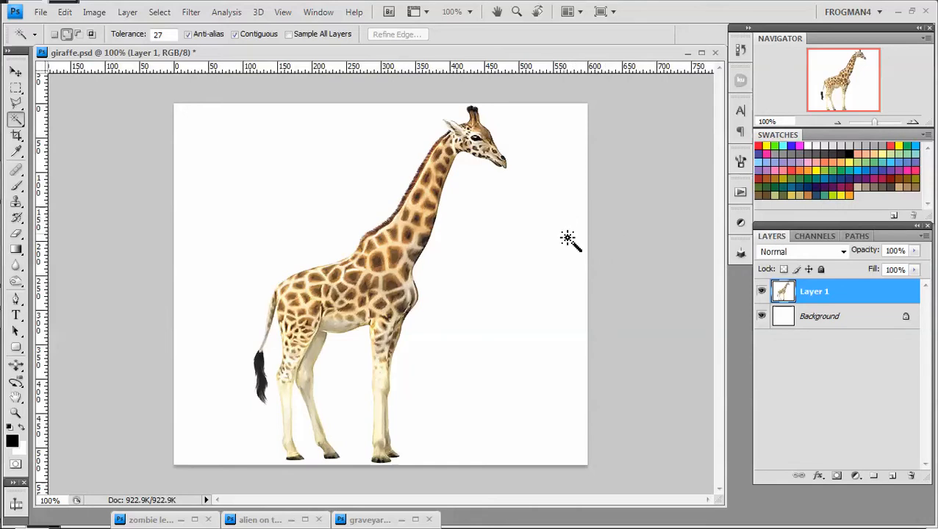
{"action": "mouse_move", "coordinate": [543, 241]}
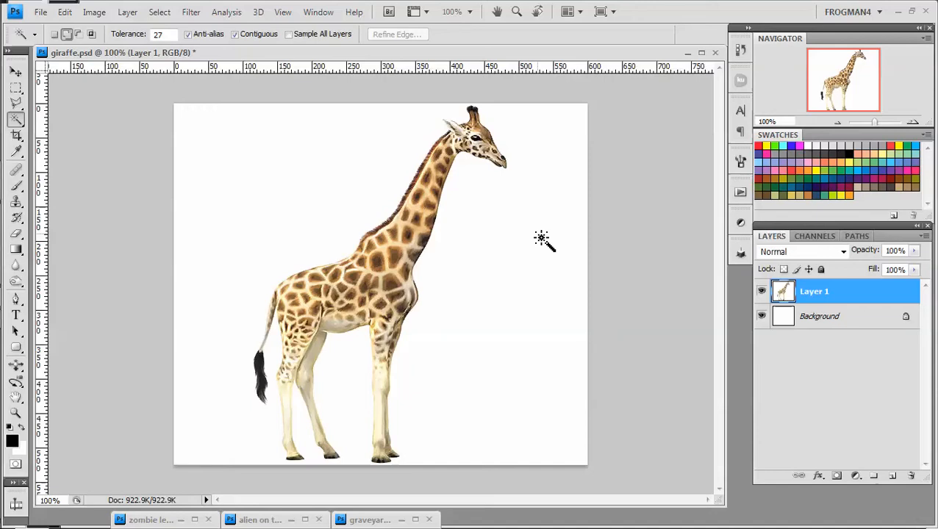
{"action": "mouse_move", "coordinate": [492, 298]}
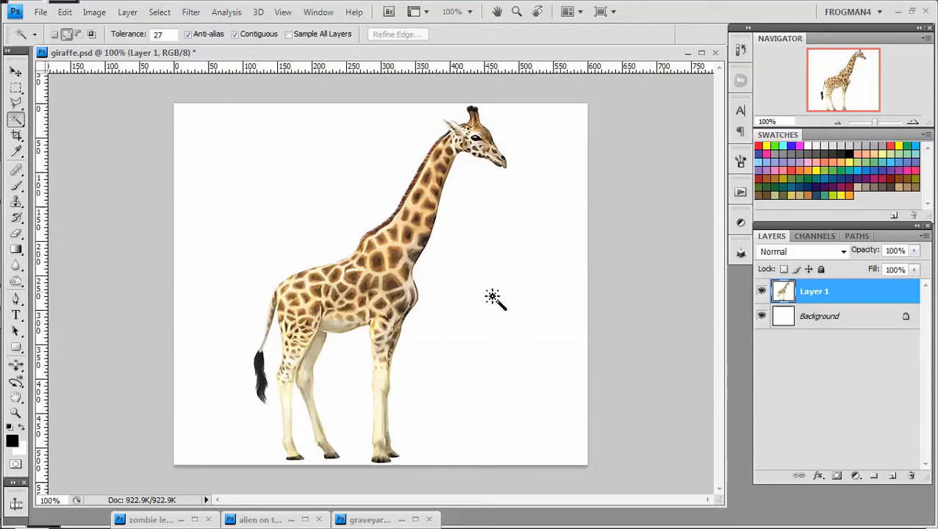
{"action": "mouse_move", "coordinate": [485, 272]}
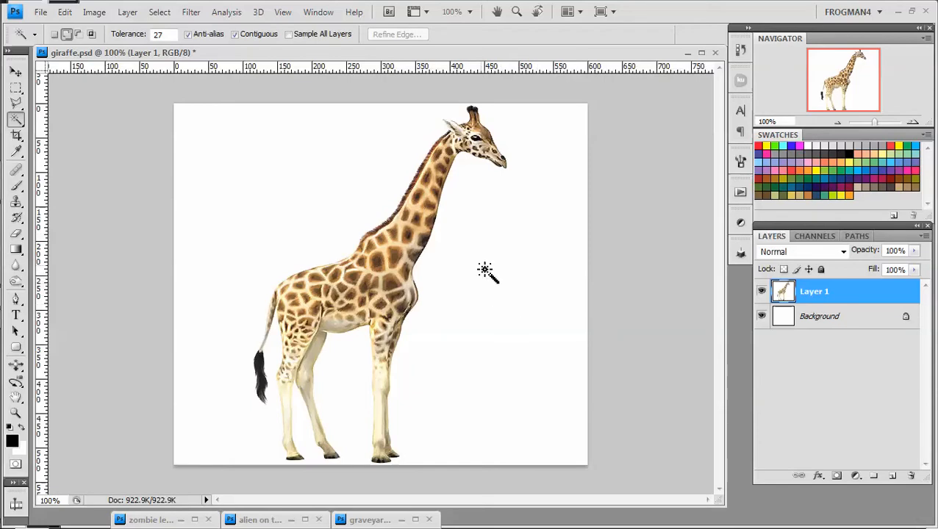
{"action": "mouse_move", "coordinate": [594, 302]}
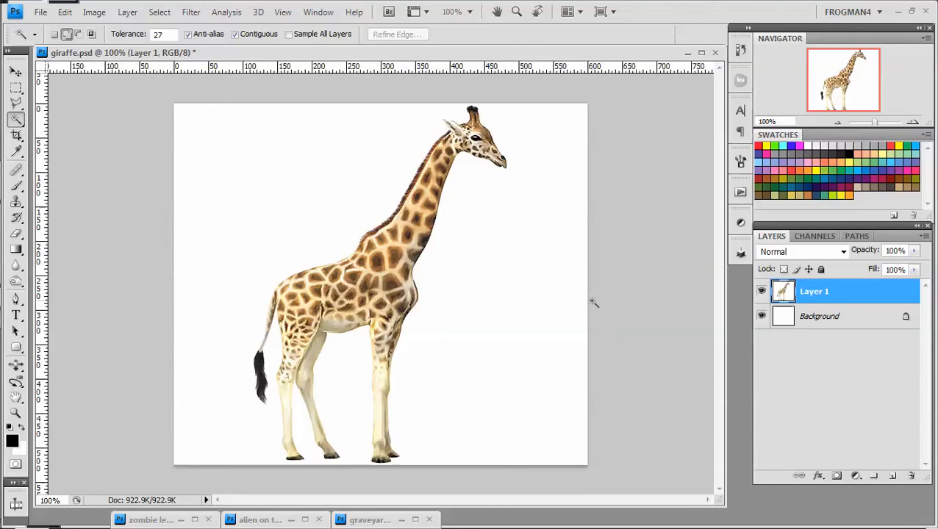
{"action": "mouse_move", "coordinate": [549, 351]}
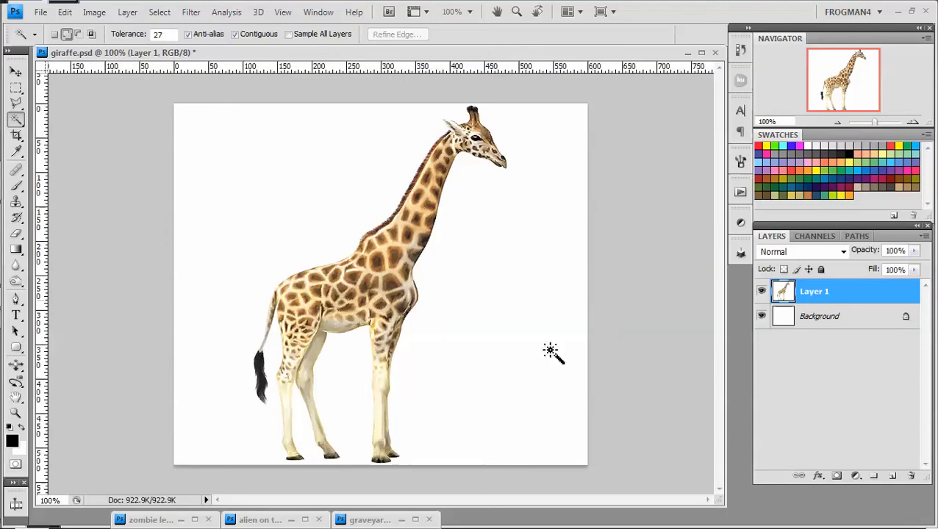
{"action": "mouse_move", "coordinate": [480, 308]}
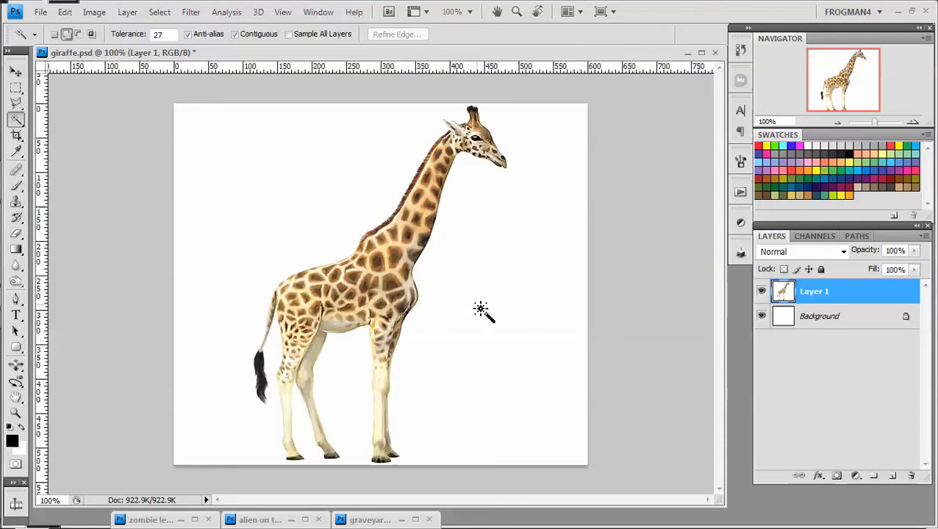
{"action": "mouse_move", "coordinate": [543, 315]}
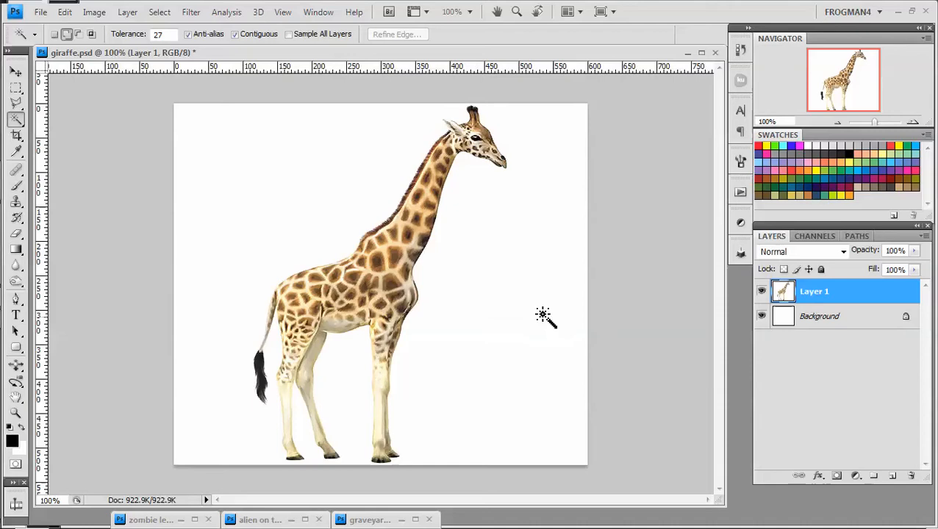
{"action": "mouse_move", "coordinate": [518, 220]}
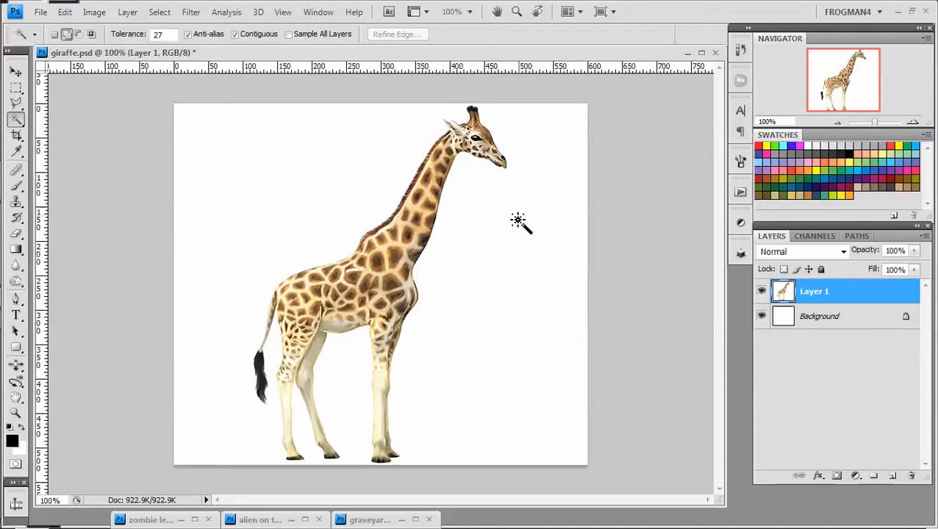
{"action": "mouse_move", "coordinate": [484, 307]}
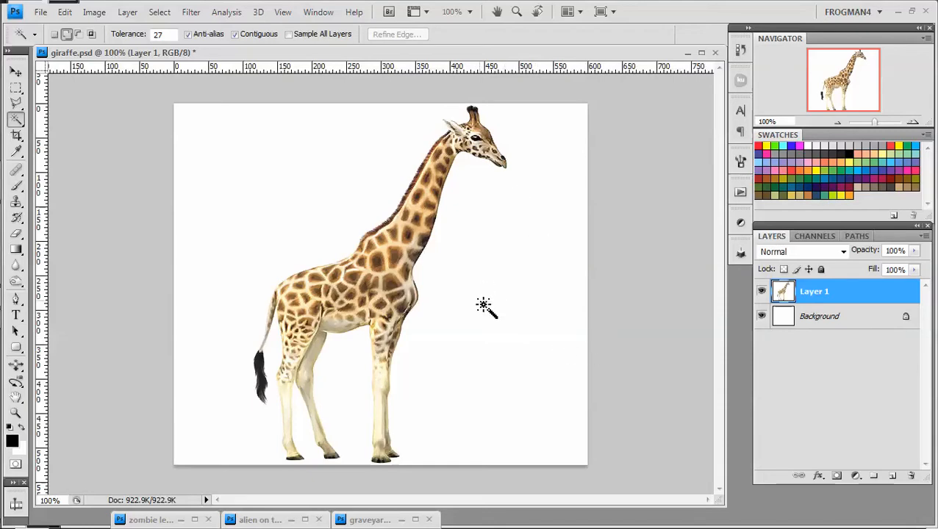
{"action": "mouse_move", "coordinate": [524, 262]}
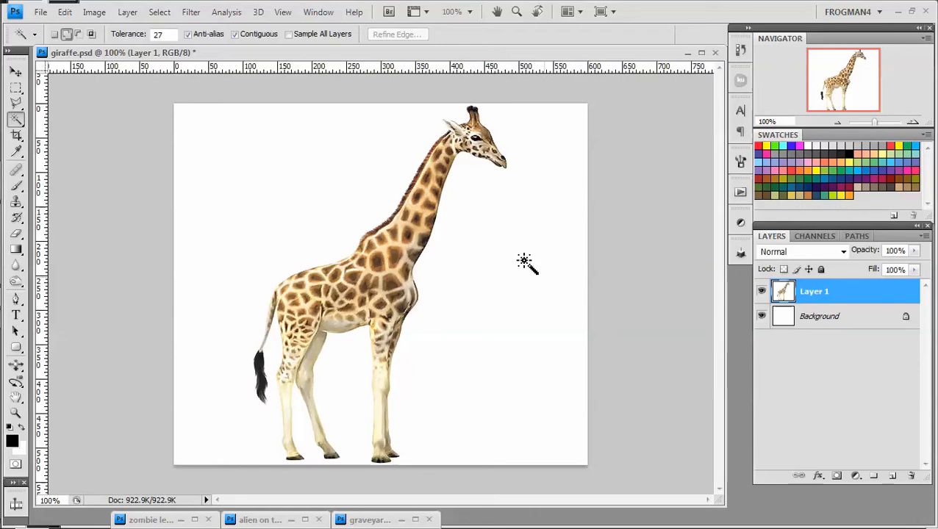
{"action": "mouse_move", "coordinate": [498, 289]}
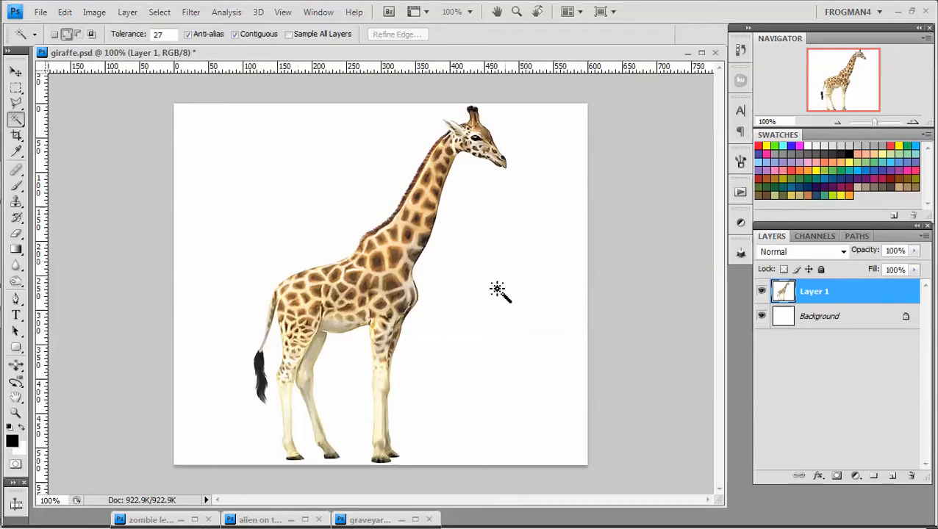
{"action": "mouse_move", "coordinate": [483, 233]}
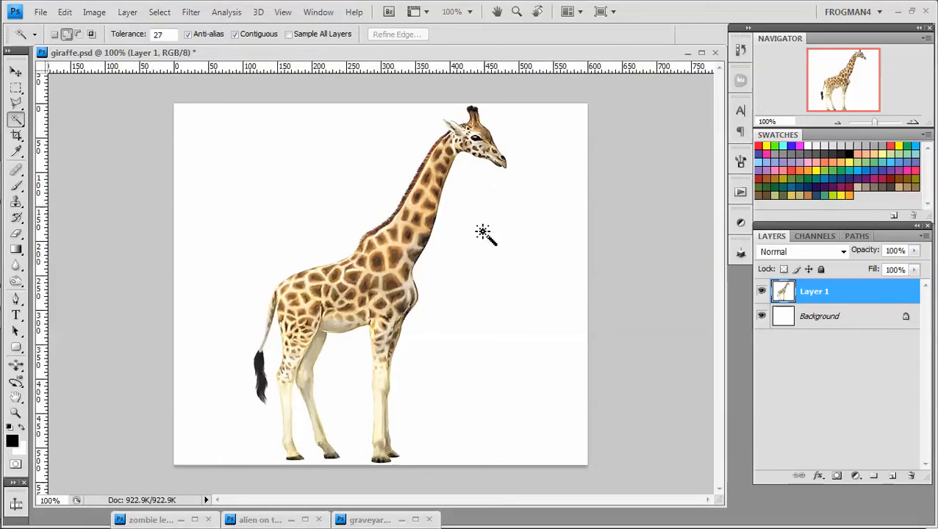
{"action": "mouse_move", "coordinate": [229, 297]}
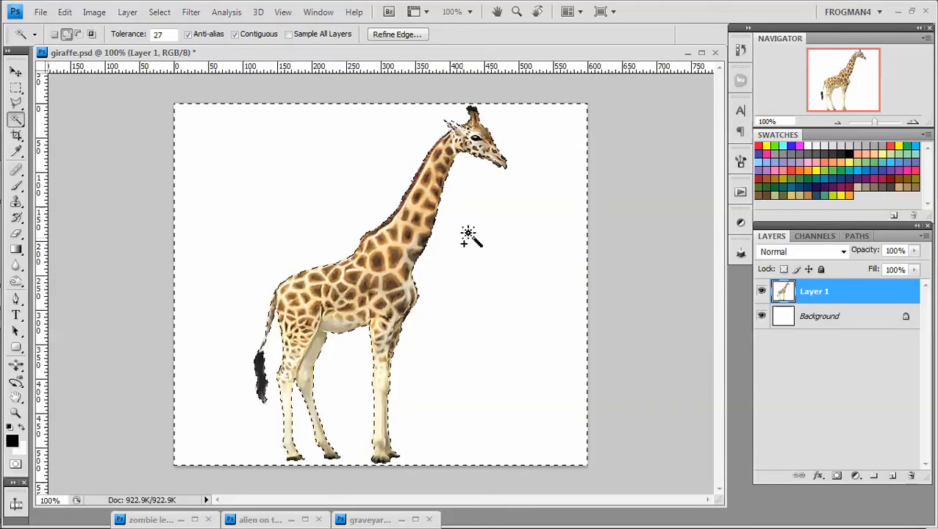
Step: Drop the white-background selection and convert the Background into Layer 0
{"action": "right_click", "coordinate": [468, 233]}
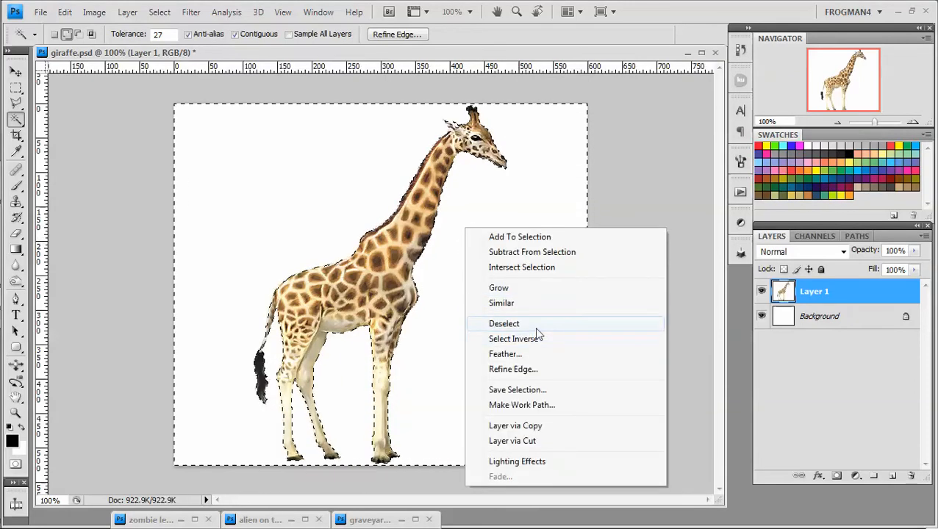
{"action": "left_click", "coordinate": [503, 324]}
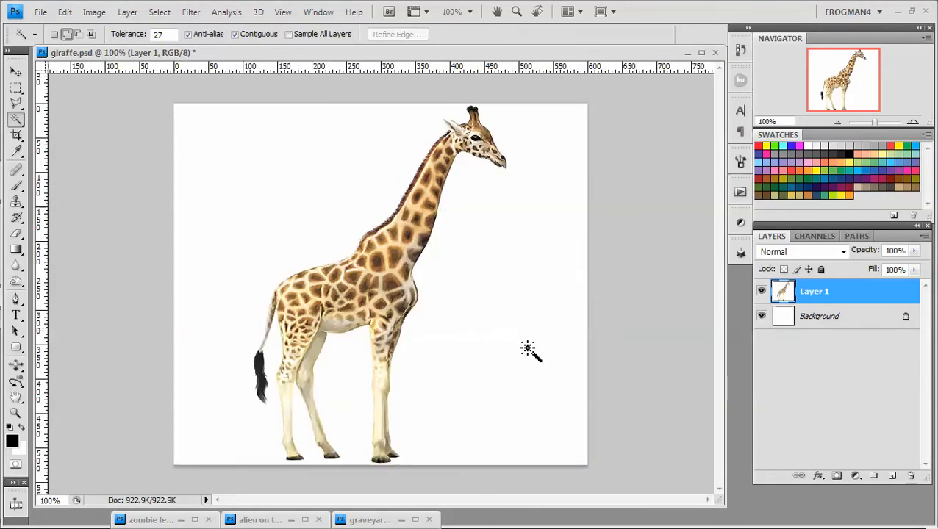
{"action": "left_click", "coordinate": [818, 316]}
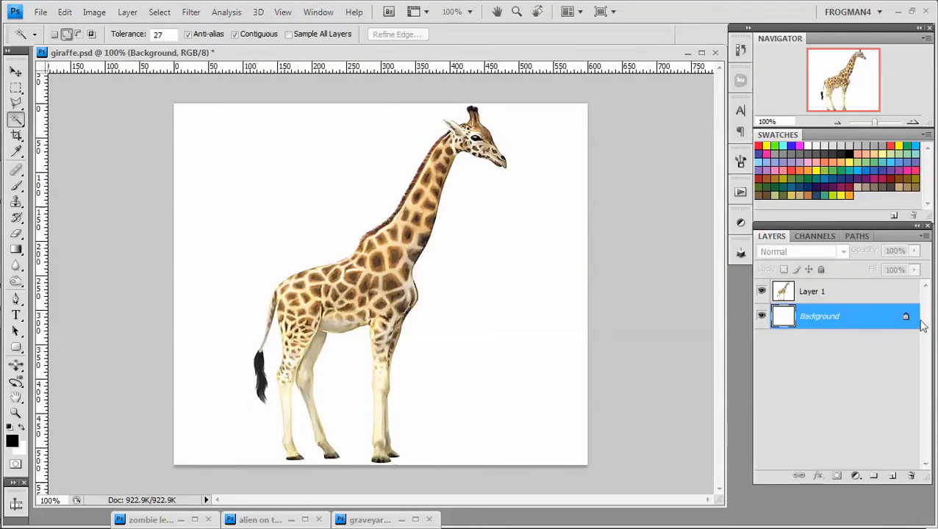
{"action": "mouse_move", "coordinate": [905, 319]}
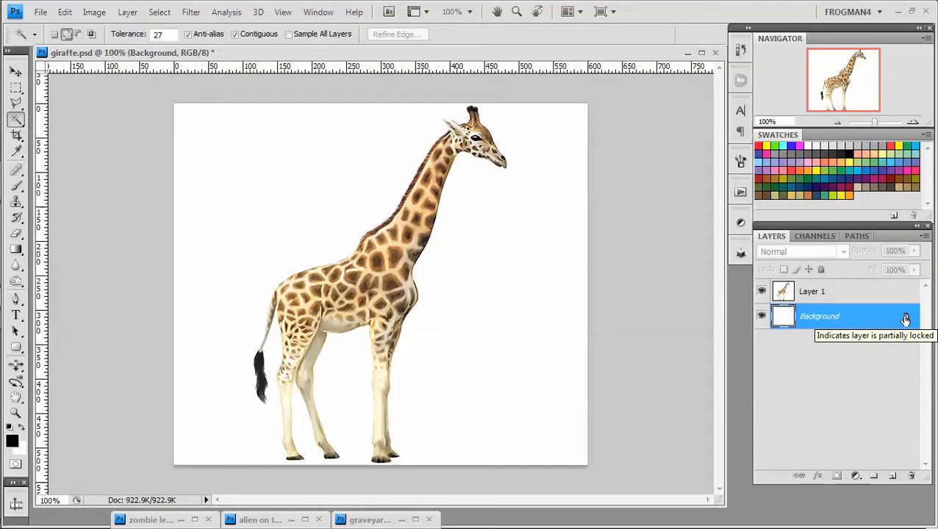
{"action": "mouse_move", "coordinate": [905, 319]}
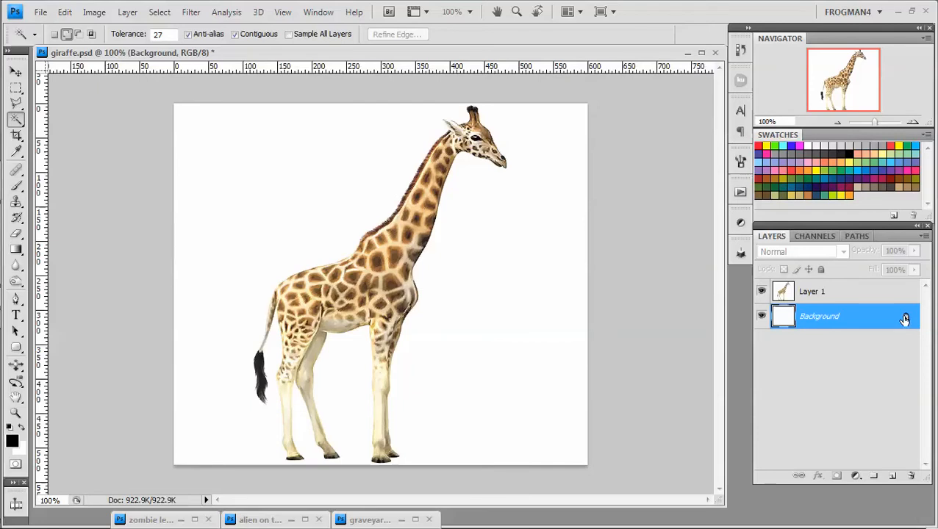
{"action": "mouse_move", "coordinate": [906, 319]}
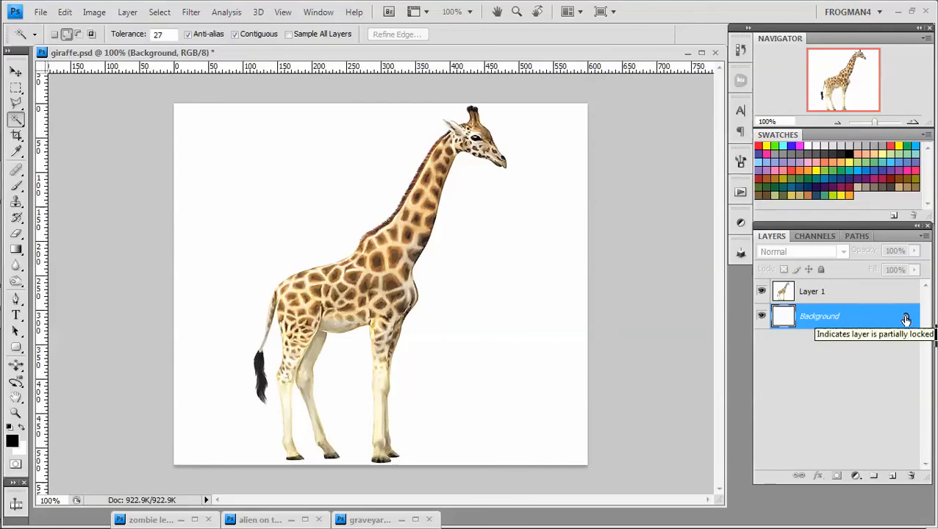
{"action": "double_click", "coordinate": [819, 316]}
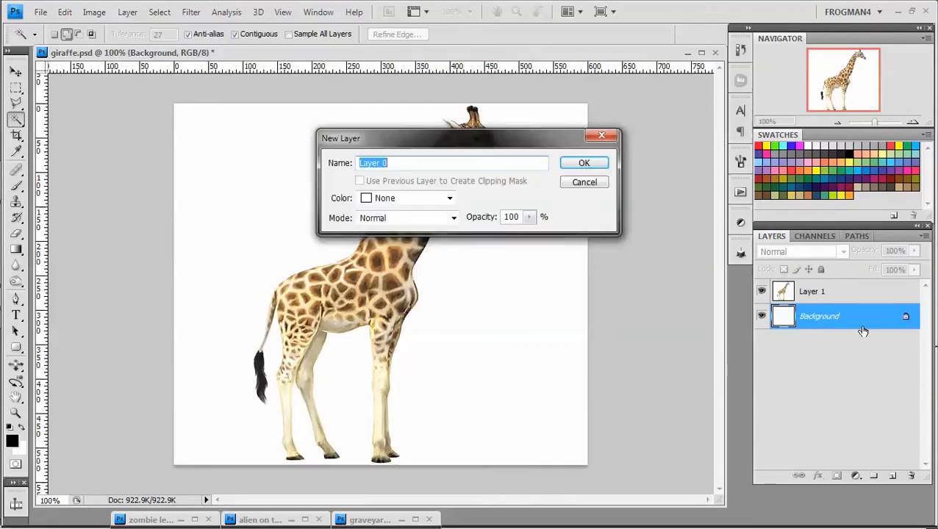
{"action": "left_click", "coordinate": [584, 162]}
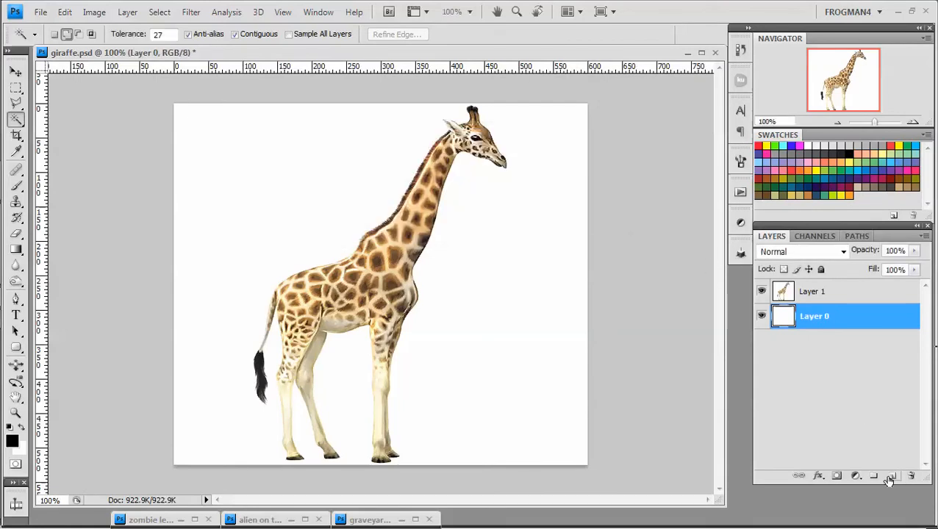
{"action": "mouse_move", "coordinate": [850, 371]}
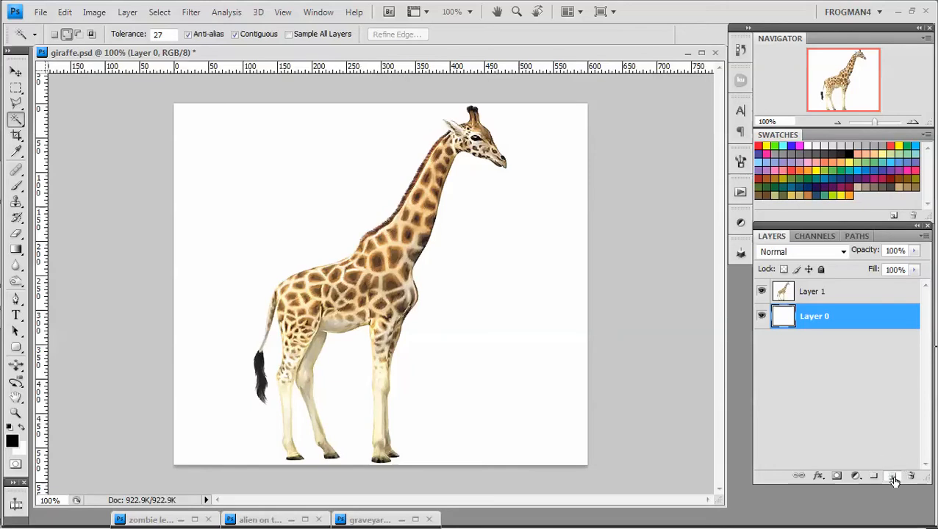
Step: Add gray and black fill layers beneath Layer 0, then make giraffe Layer 1 active
{"action": "left_click", "coordinate": [893, 475]}
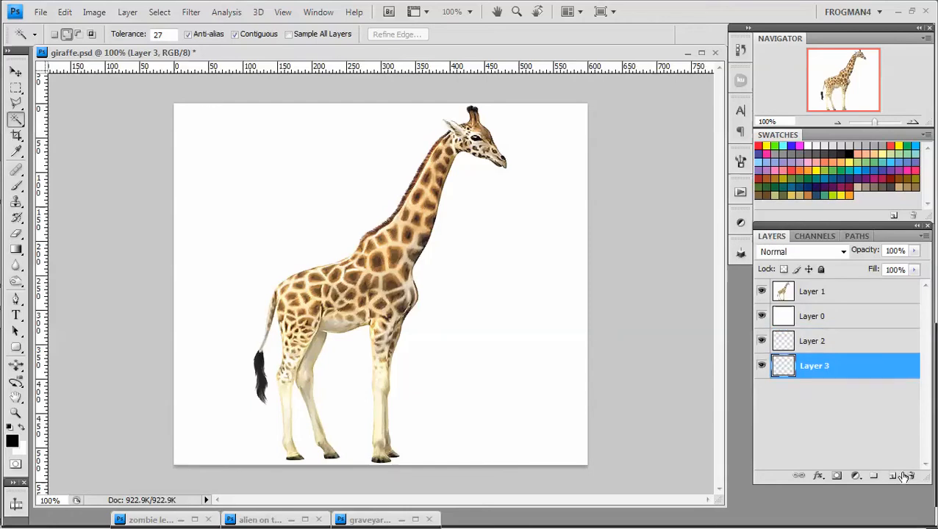
{"action": "mouse_move", "coordinate": [865, 361]}
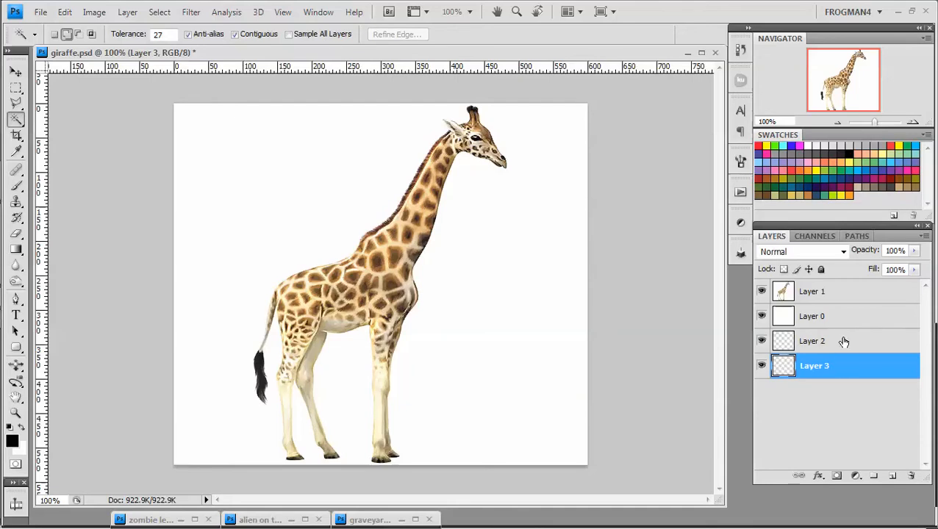
{"action": "mouse_move", "coordinate": [879, 302]}
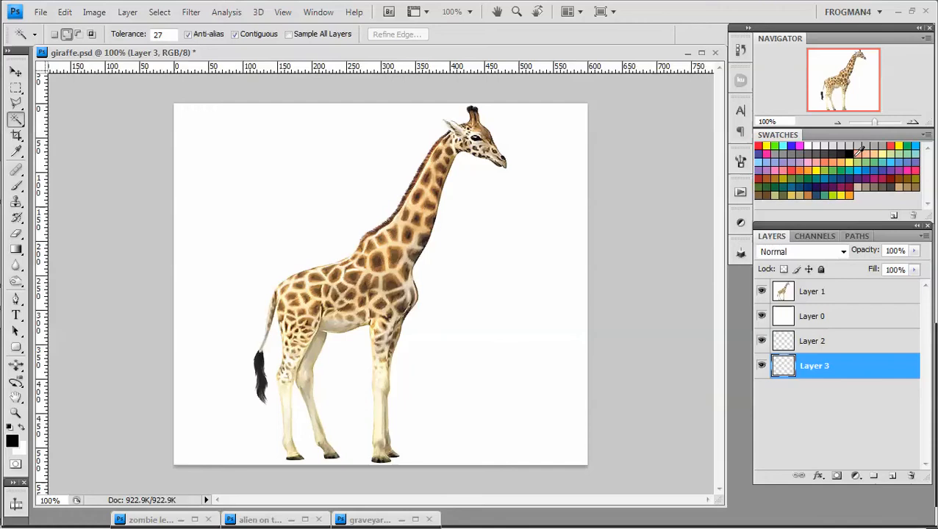
{"action": "mouse_move", "coordinate": [645, 305]}
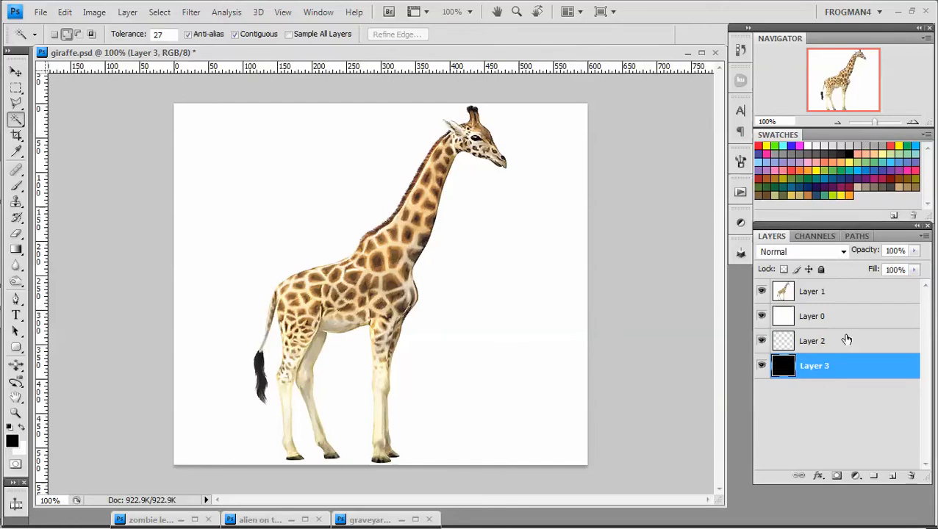
{"action": "left_click", "coordinate": [811, 340]}
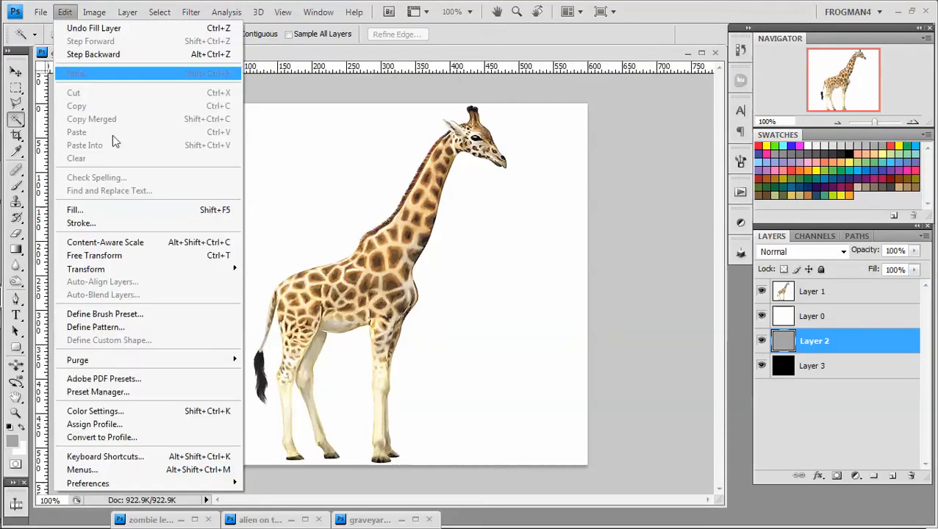
{"action": "left_click", "coordinate": [75, 210]}
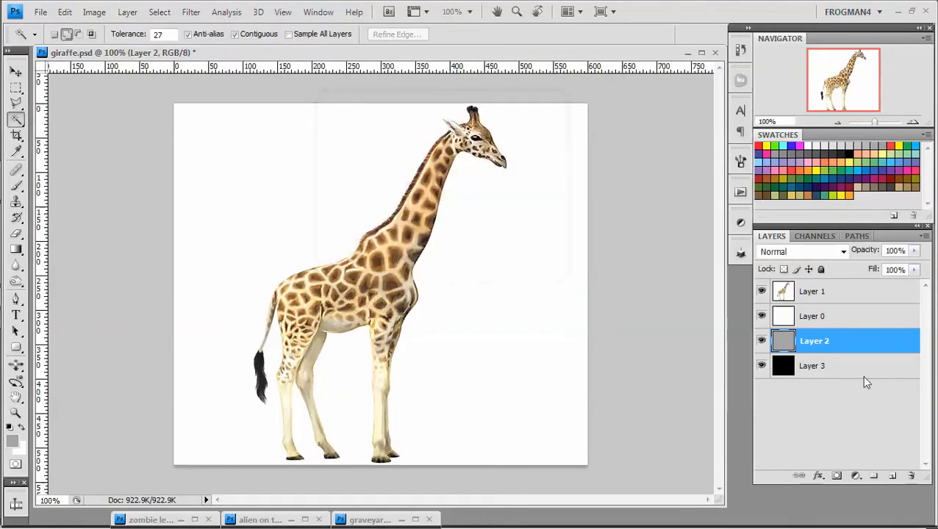
{"action": "mouse_move", "coordinate": [867, 323]}
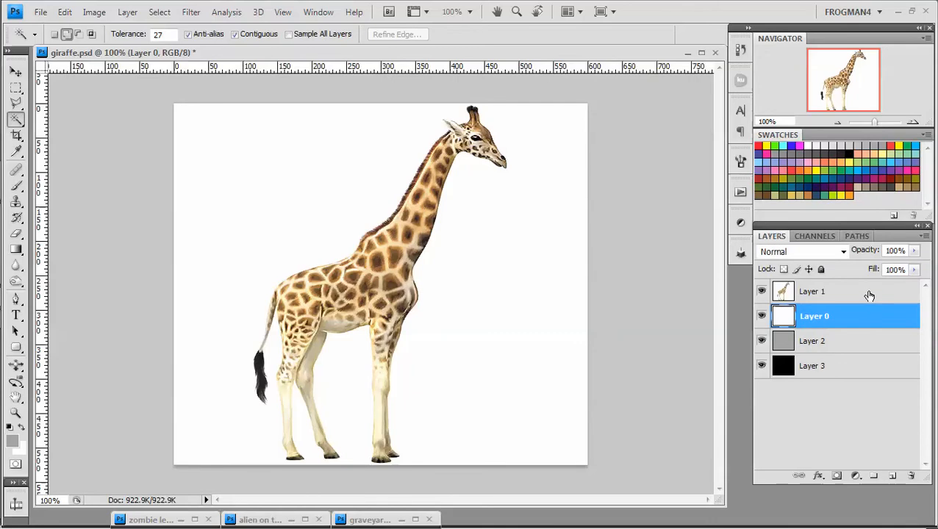
{"action": "left_click", "coordinate": [812, 291]}
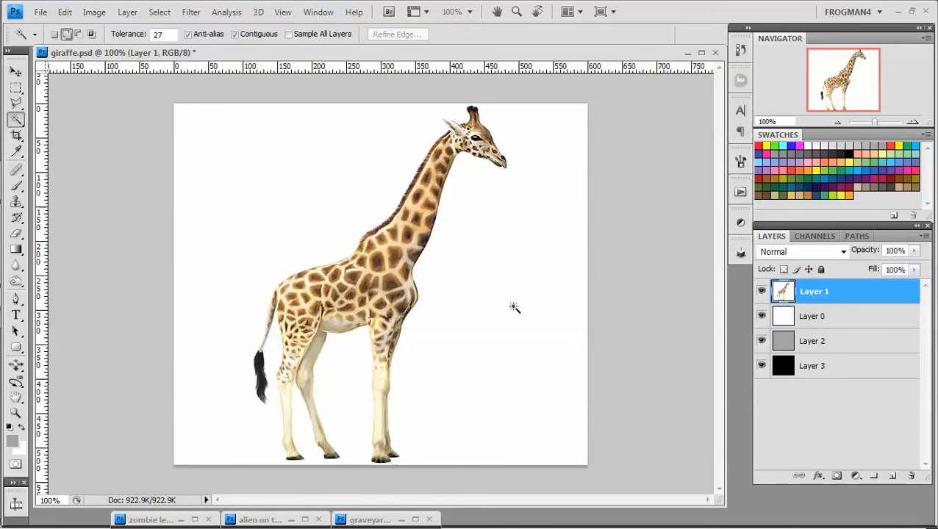
{"action": "mouse_move", "coordinate": [464, 300]}
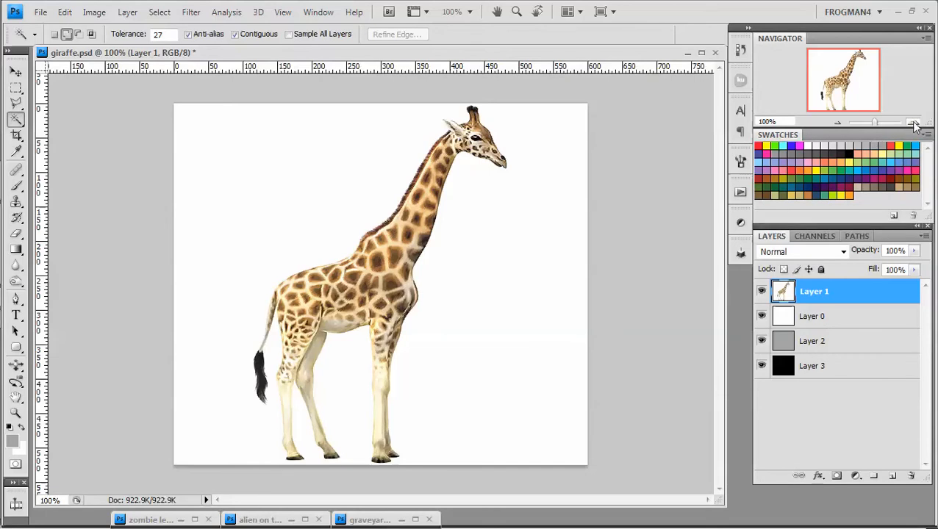
Step: Zoom to 700% and scroll right to the giraffe's chest edge
{"action": "left_click", "coordinate": [914, 122]}
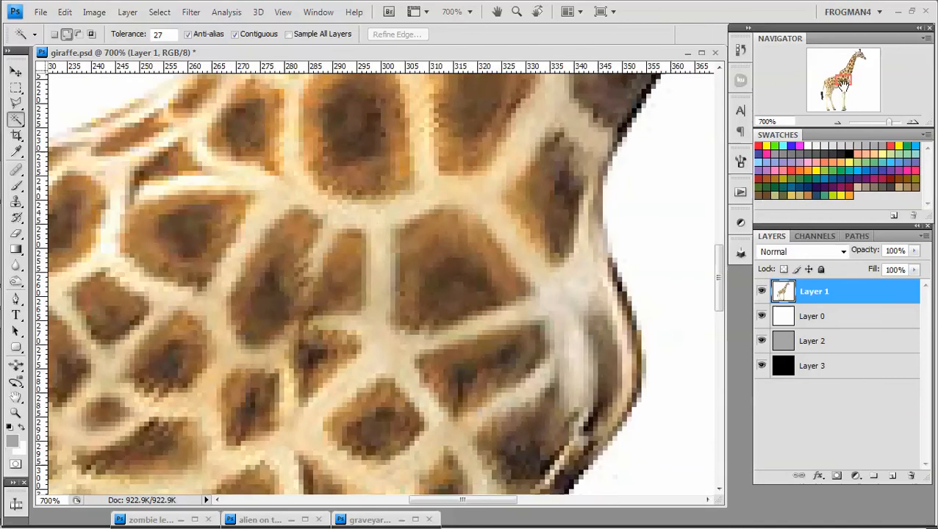
{"action": "scroll", "scroll_direction": "right", "scroll_amount": 3}
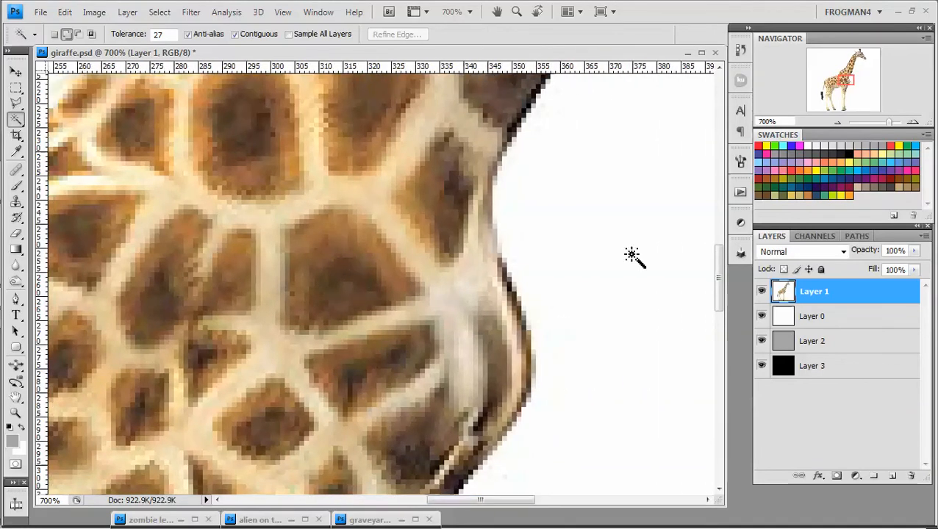
{"action": "mouse_move", "coordinate": [553, 250]}
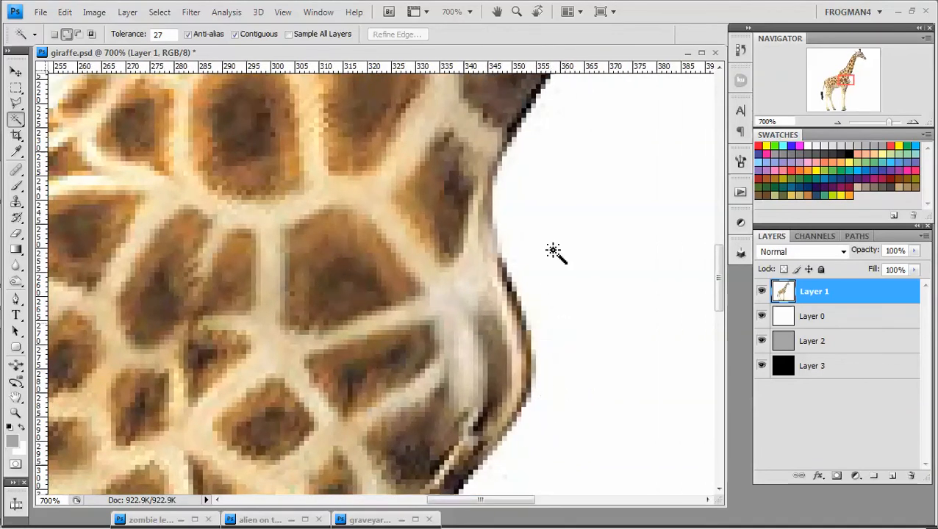
{"action": "mouse_move", "coordinate": [573, 327]}
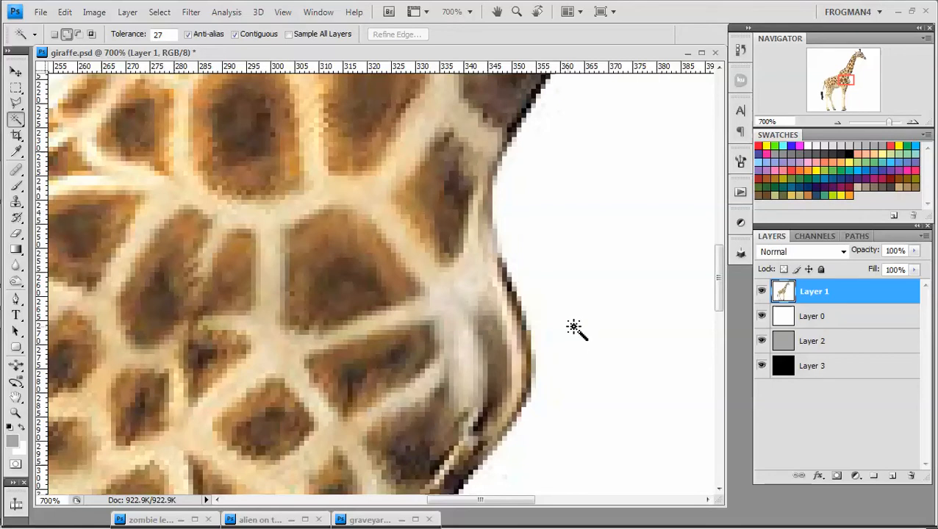
{"action": "mouse_move", "coordinate": [474, 176]}
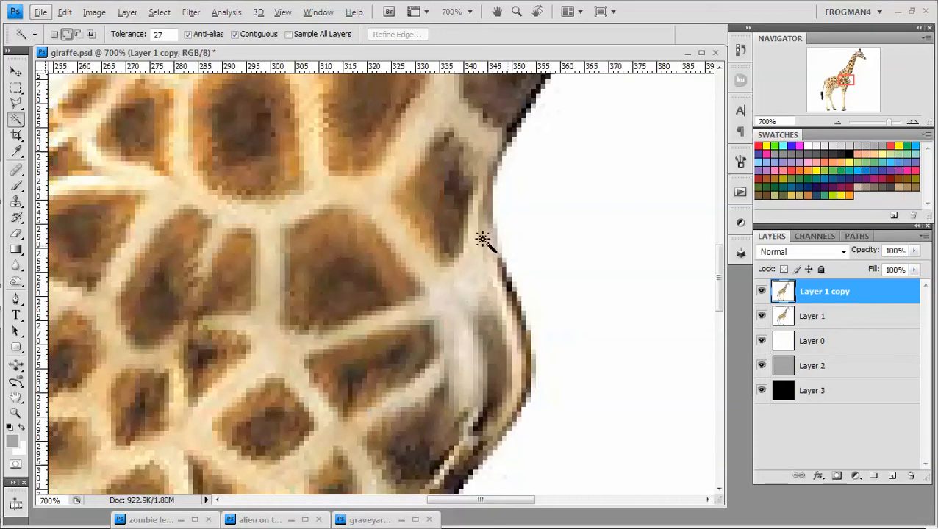
Step: Darken the giraffe copy with Levels inputs 117, 0.78 and 241
{"action": "left_click", "coordinate": [95, 11]}
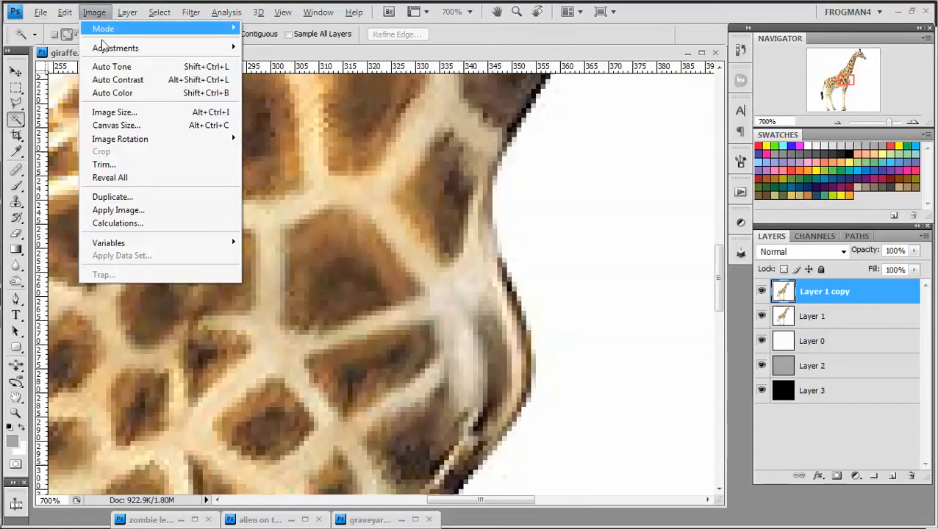
{"action": "left_click", "coordinate": [115, 48]}
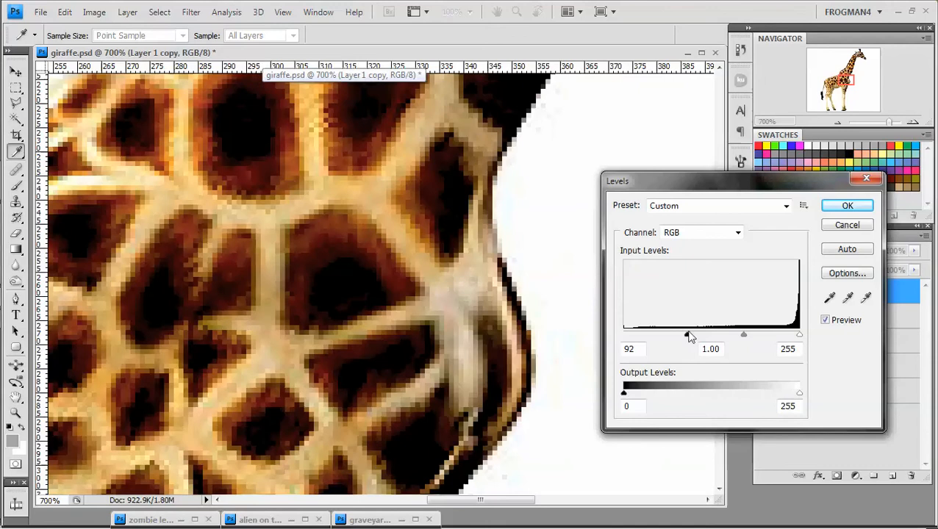
{"action": "left_click_drag", "start_coordinate": [691, 334], "coordinate": [702, 334]}
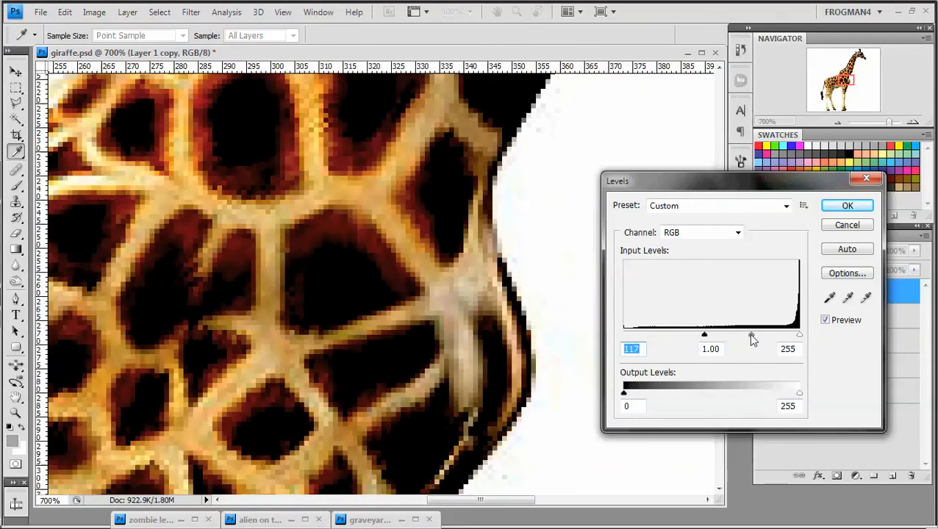
{"action": "left_click_drag", "start_coordinate": [752, 336], "coordinate": [762, 335]}
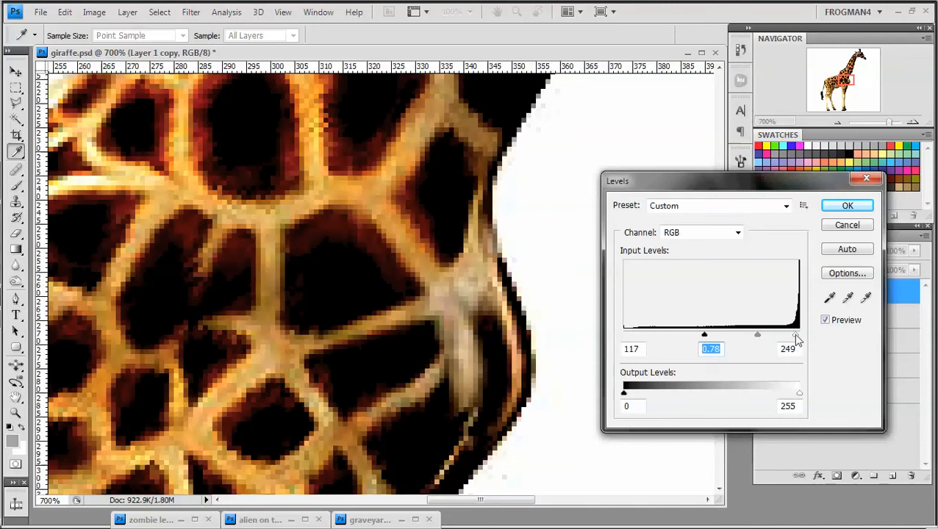
{"action": "left_click_drag", "start_coordinate": [798, 334], "coordinate": [790, 339]}
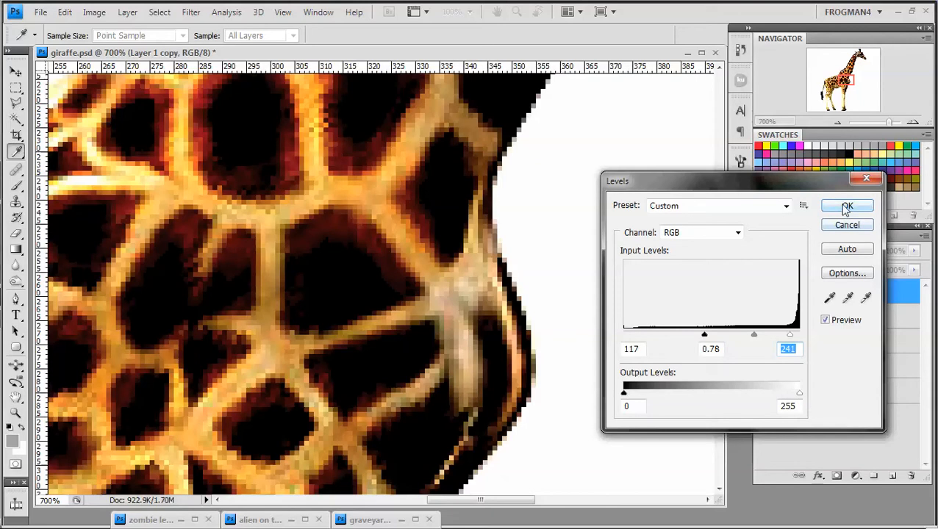
{"action": "left_click", "coordinate": [847, 205]}
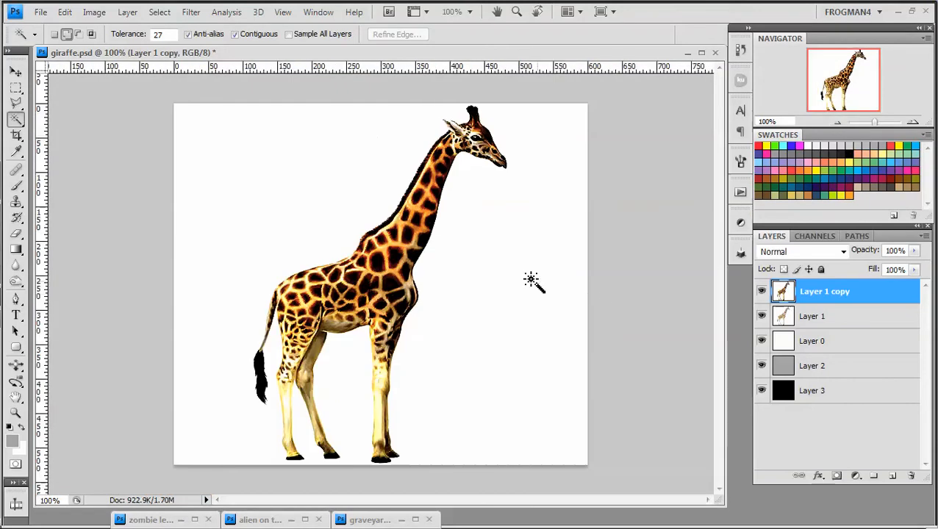
Step: Magic-wand the white background around the giraffe (Tolerance 27, Contiguous)
{"action": "left_click", "coordinate": [530, 279]}
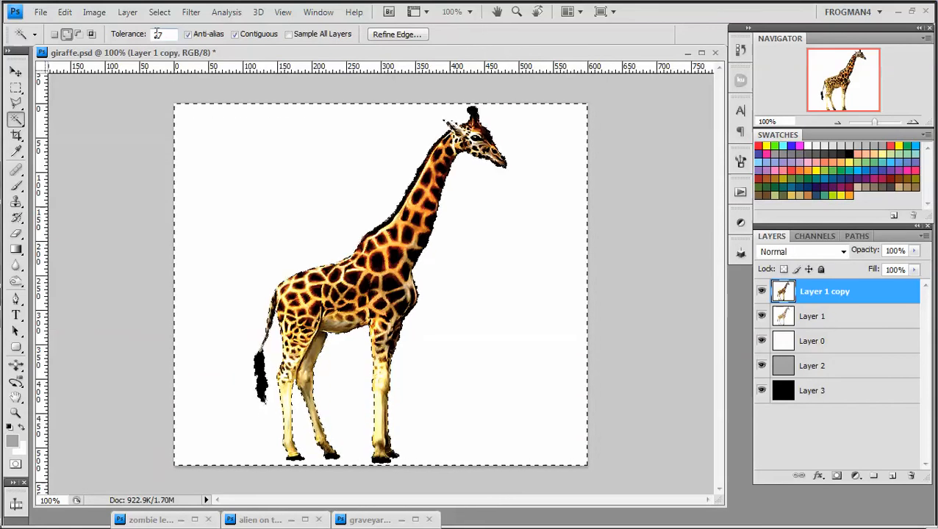
{"action": "left_click", "coordinate": [195, 147]}
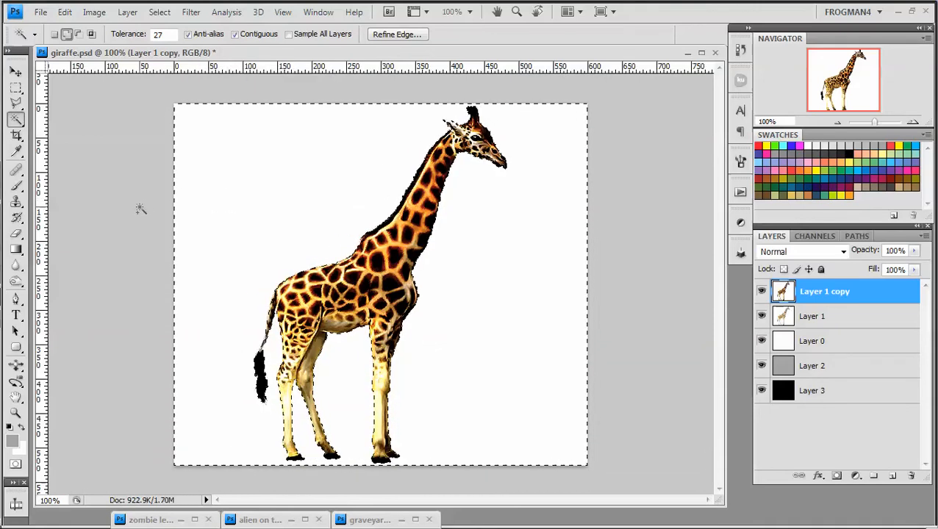
{"action": "mouse_move", "coordinate": [485, 301]}
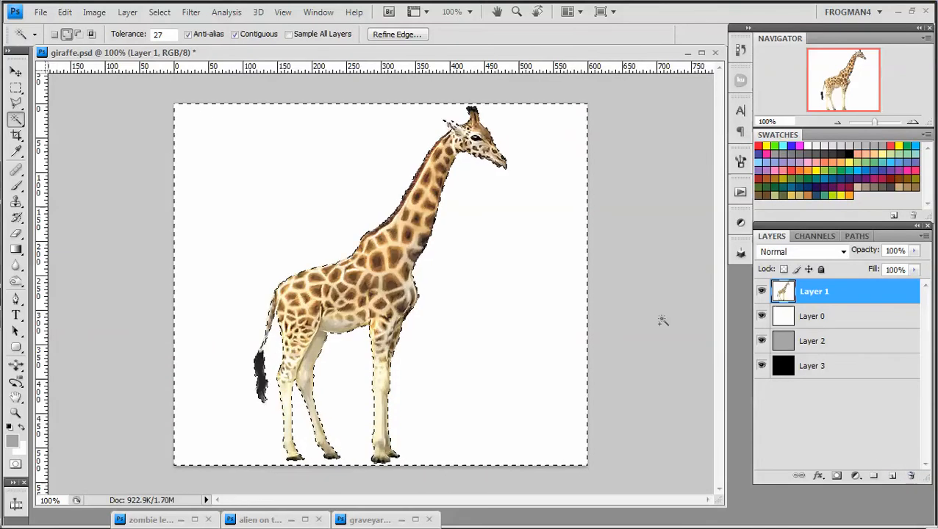
Step: Clear the selected white background from Layer 1 and deselect
{"action": "left_click", "coordinate": [485, 305]}
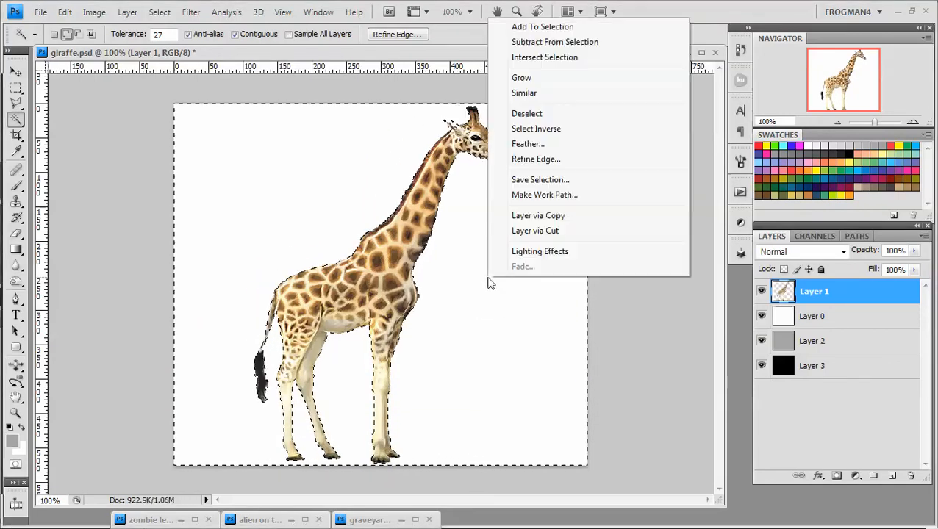
{"action": "left_click", "coordinate": [526, 113]}
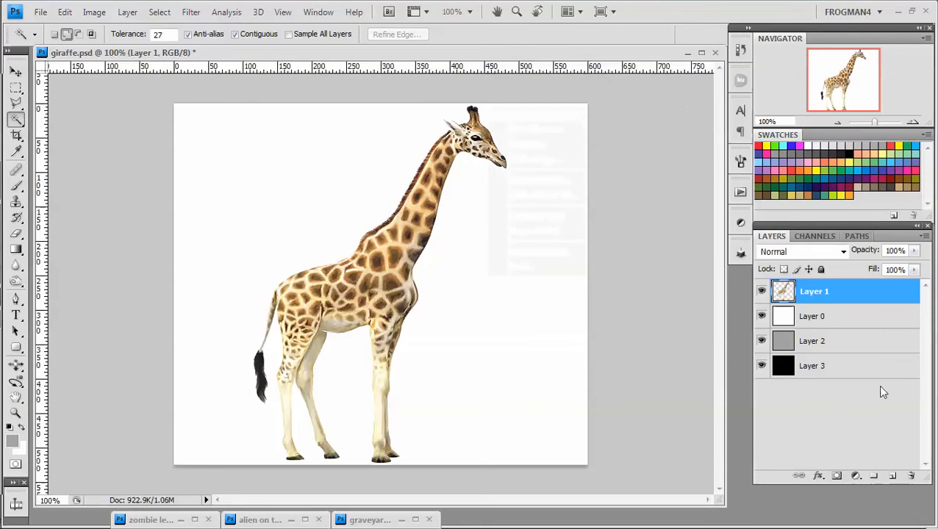
{"action": "mouse_move", "coordinate": [848, 363]}
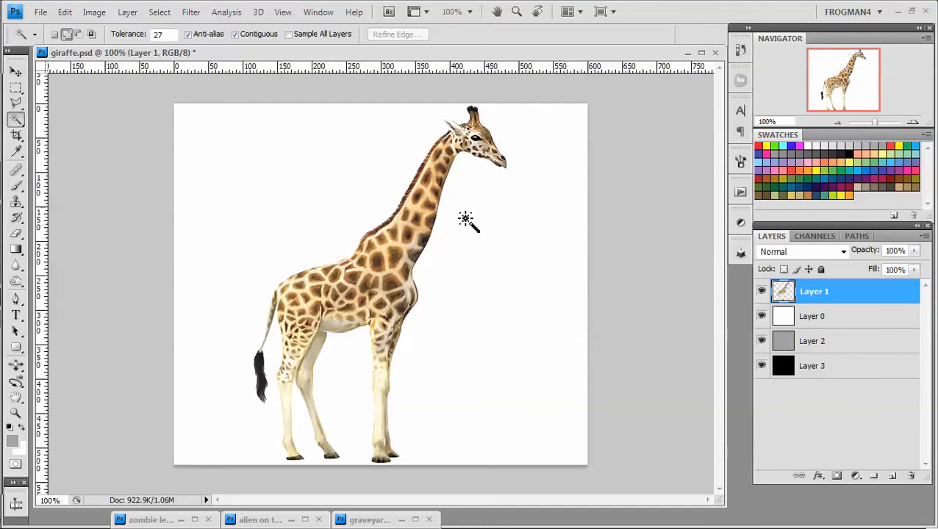
Step: Hide Layer 0 and Layer 2 so the giraffe shows against black
{"action": "left_click", "coordinate": [762, 316]}
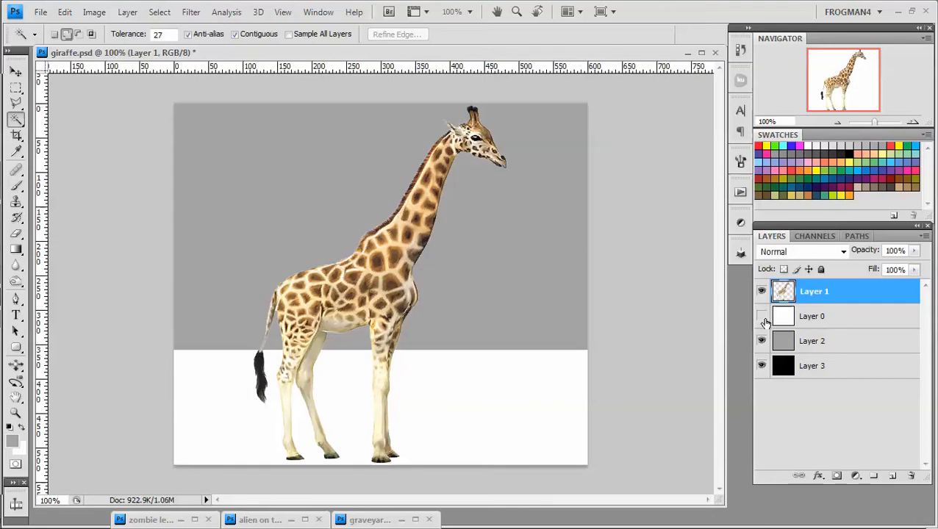
{"action": "left_click", "coordinate": [761, 315]}
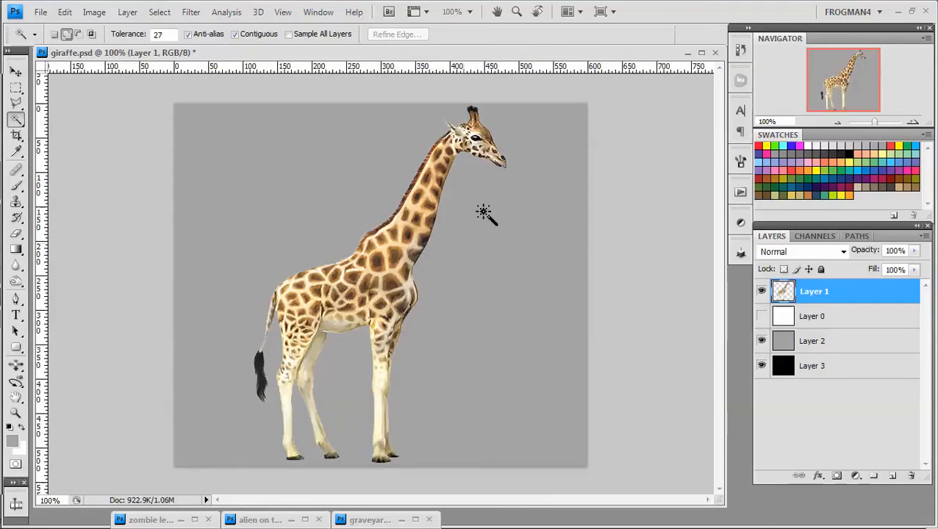
{"action": "left_click", "coordinate": [762, 340]}
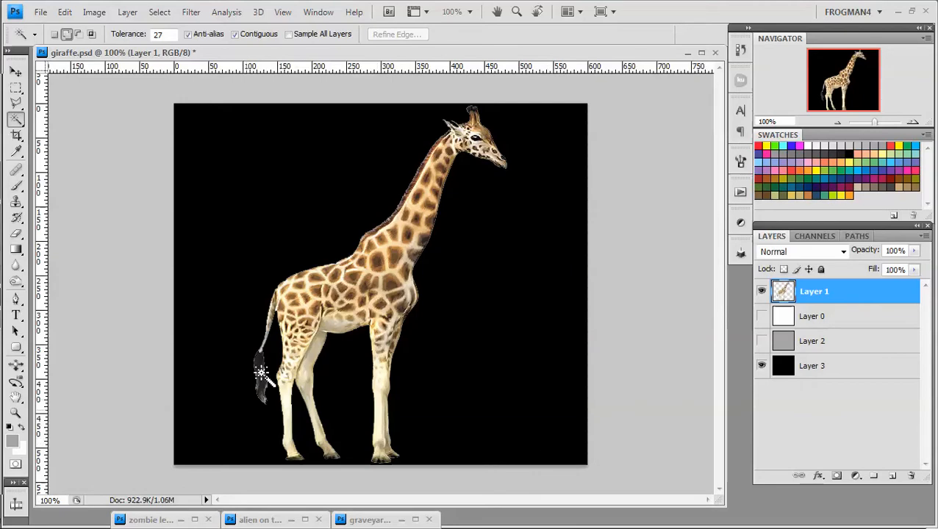
{"action": "mouse_move", "coordinate": [490, 389]}
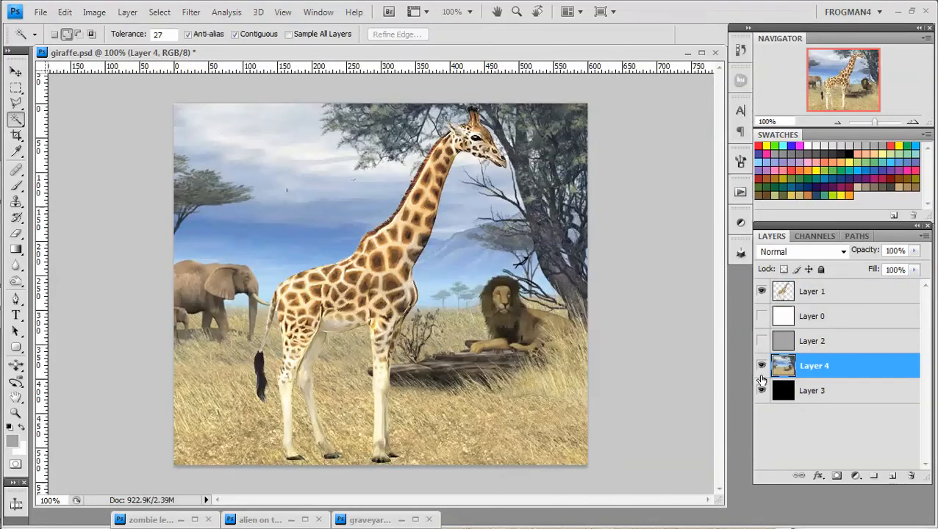
Step: Show the Layer 4 savanna scene, move the giraffe lower, and minimize the document
{"action": "left_click", "coordinate": [761, 365]}
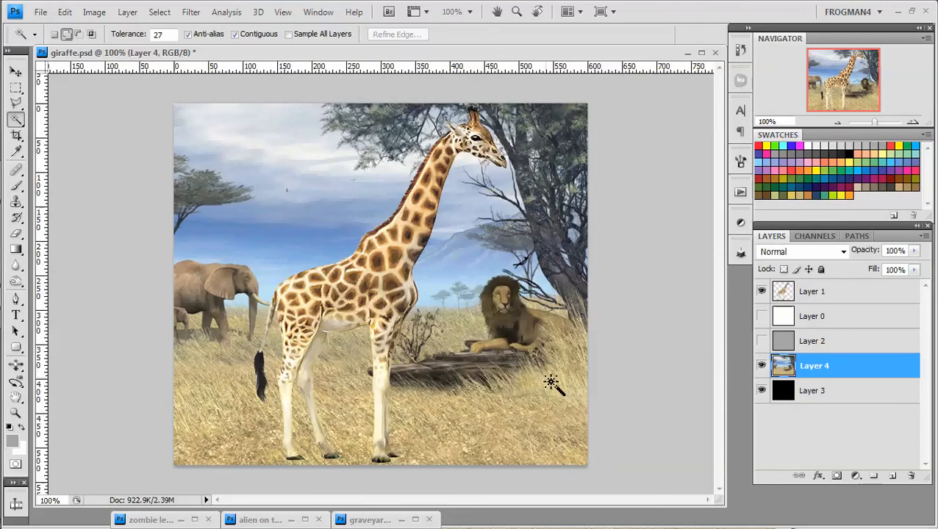
{"action": "left_click", "coordinate": [813, 291]}
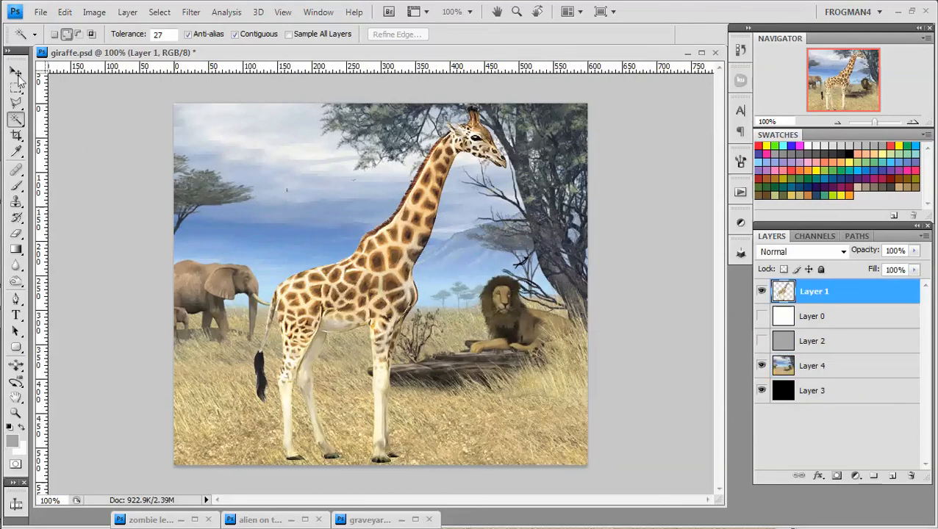
{"action": "left_click", "coordinate": [16, 71]}
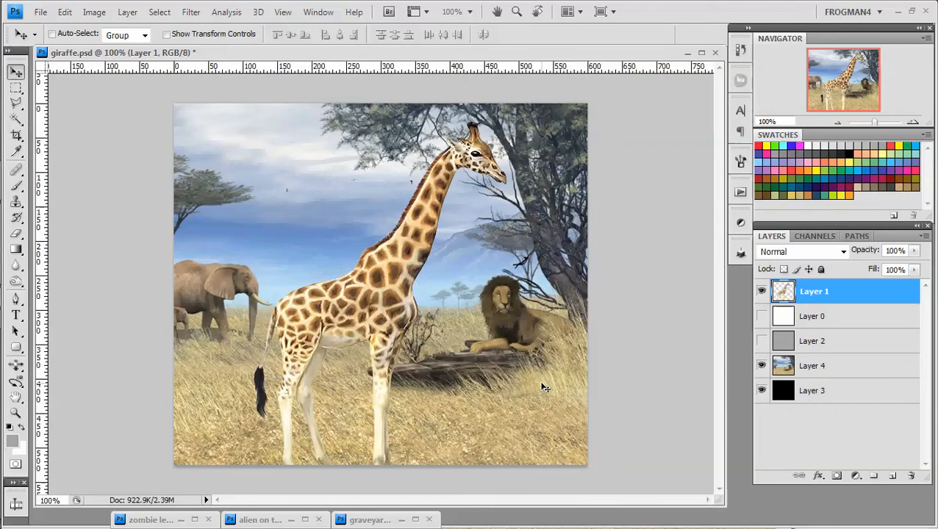
{"action": "mouse_move", "coordinate": [547, 157]}
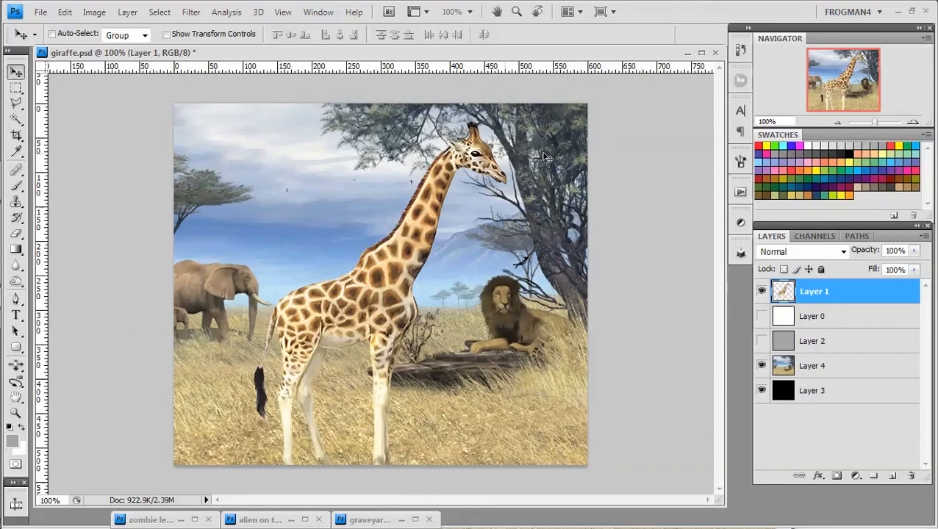
{"action": "mouse_move", "coordinate": [522, 384]}
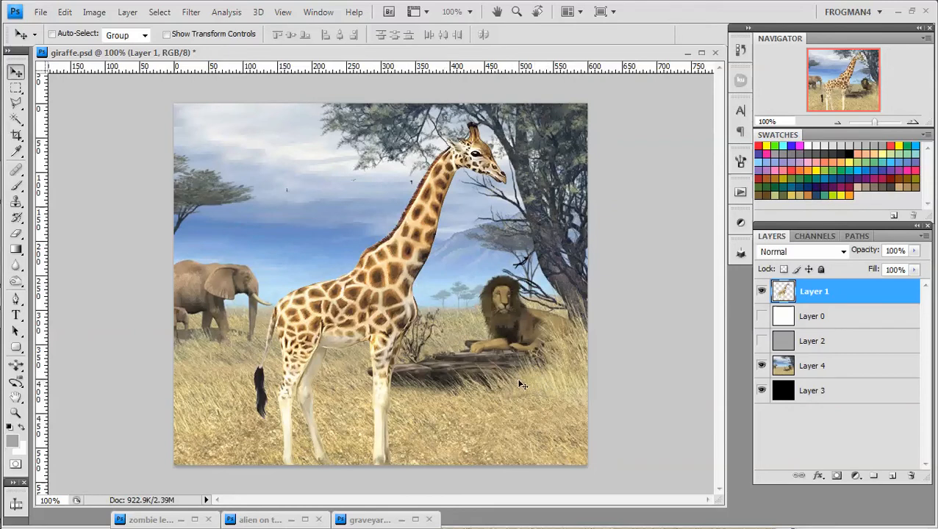
{"action": "mouse_move", "coordinate": [687, 95]}
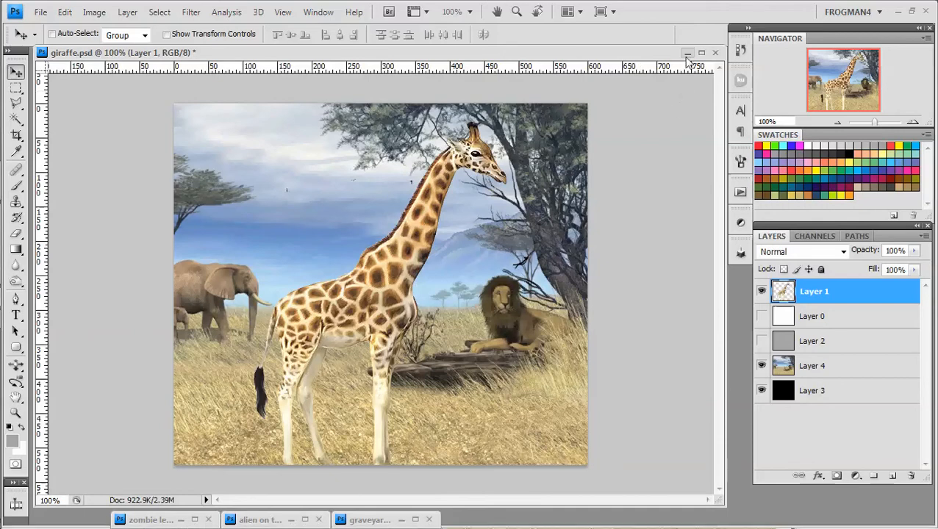
{"action": "left_click", "coordinate": [687, 53]}
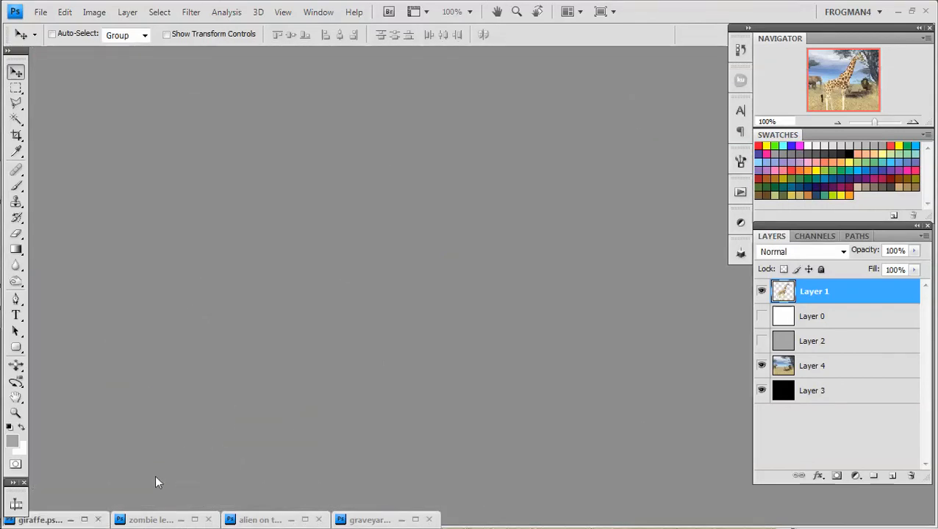
{"action": "left_click", "coordinate": [151, 520]}
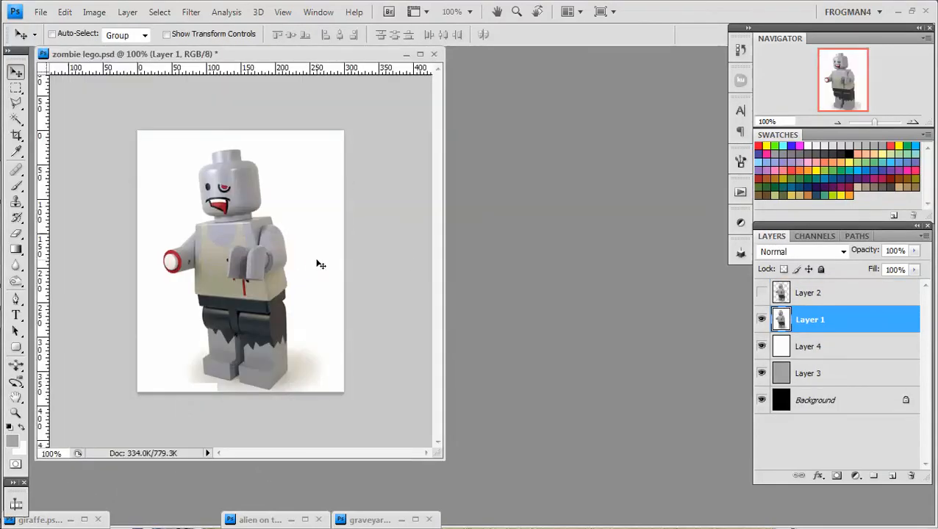
{"action": "mouse_move", "coordinate": [330, 273]}
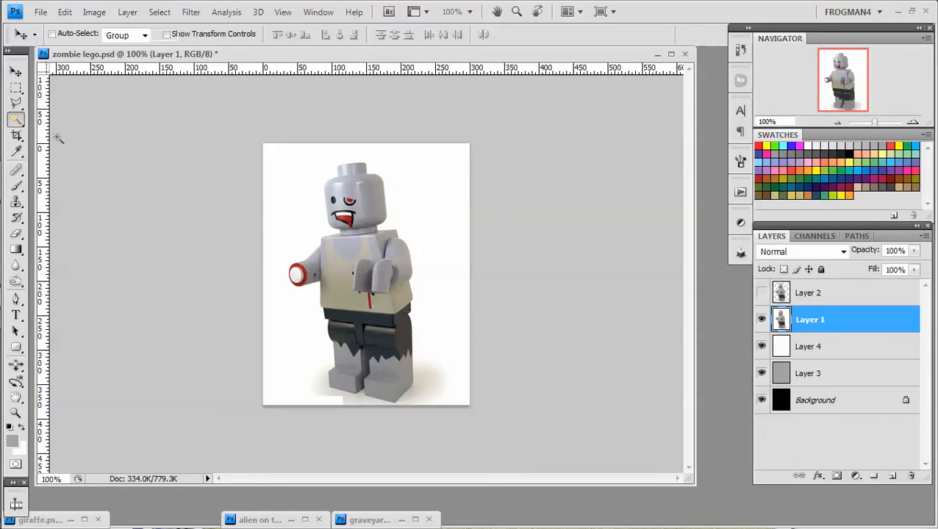
{"action": "left_click", "coordinate": [16, 119]}
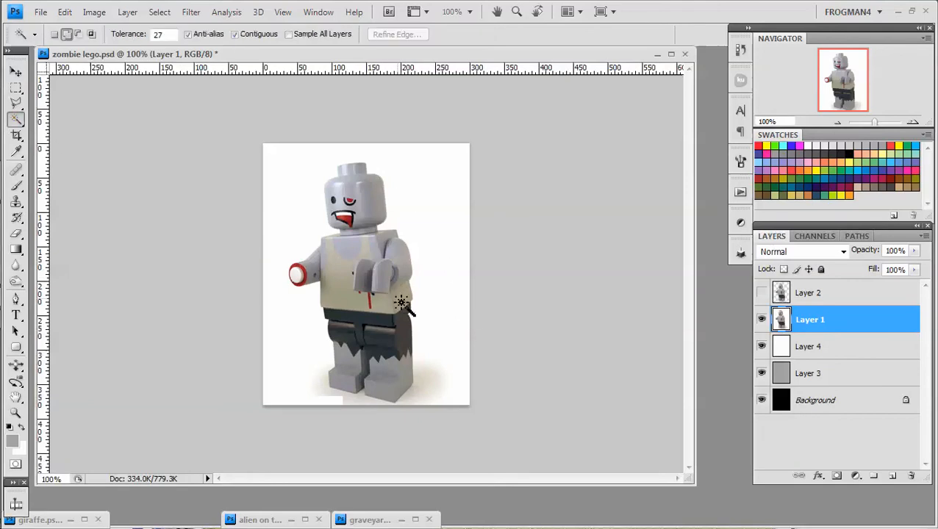
{"action": "mouse_move", "coordinate": [304, 360]}
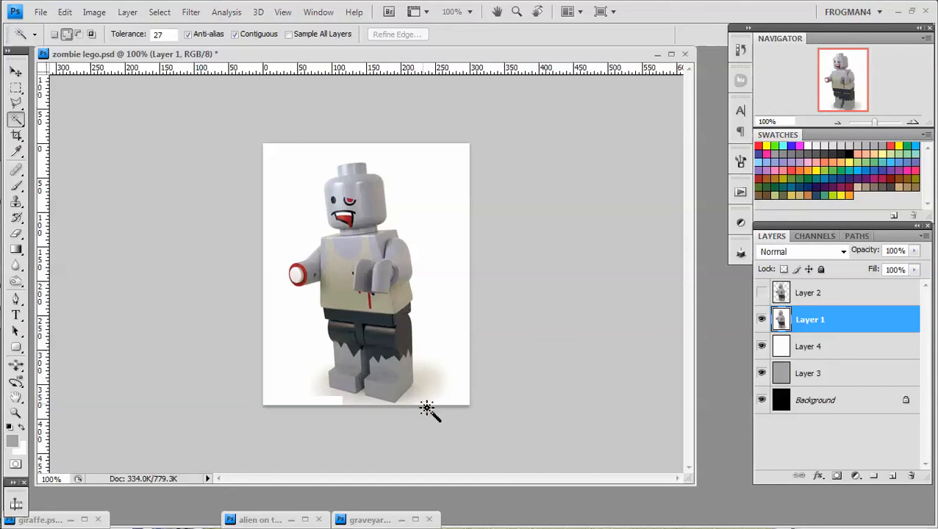
{"action": "left_click", "coordinate": [427, 410]}
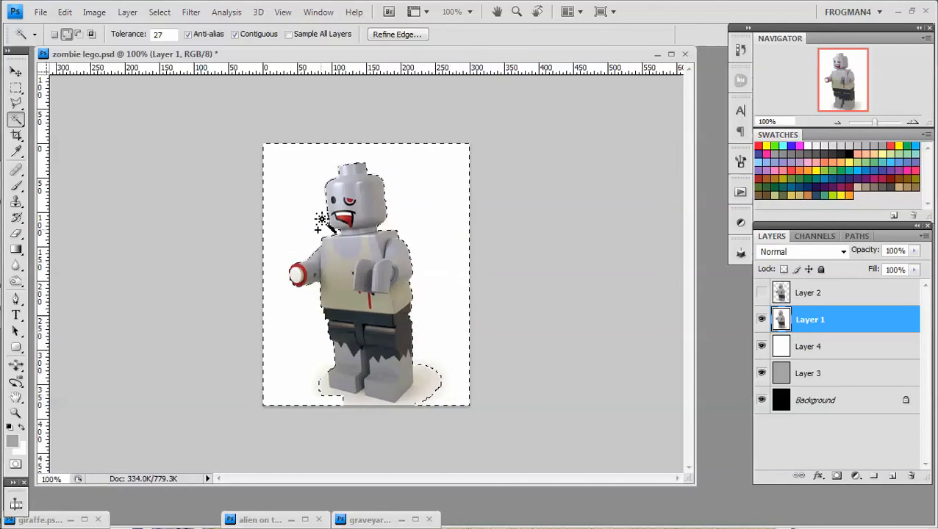
{"action": "right_click", "coordinate": [320, 221]}
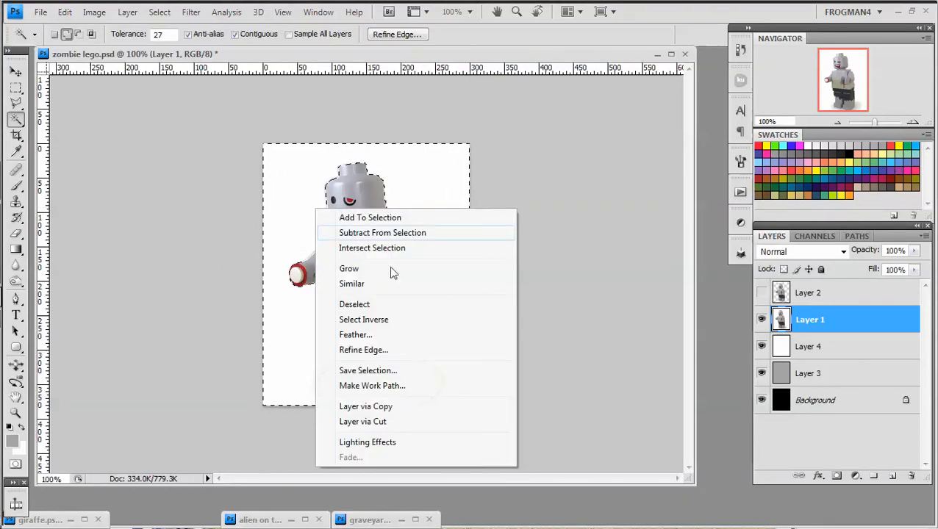
{"action": "left_click", "coordinate": [354, 304]}
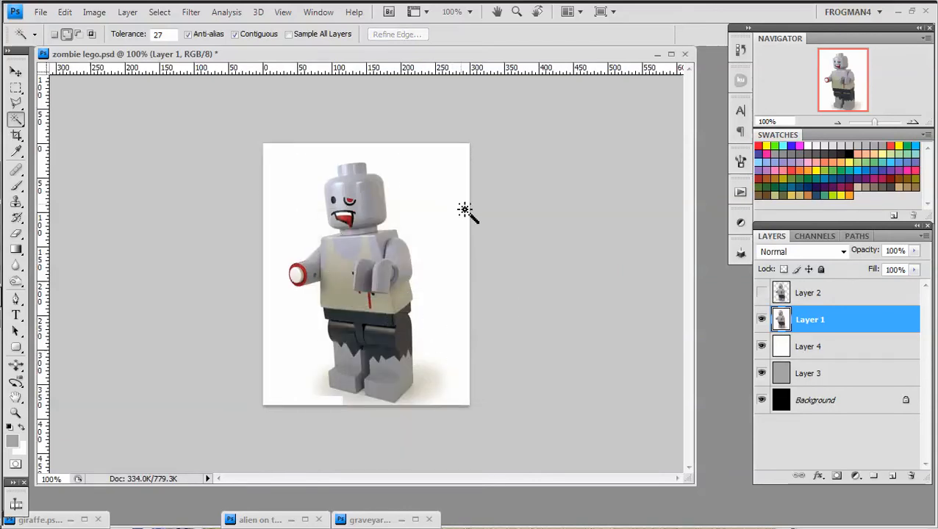
{"action": "mouse_move", "coordinate": [412, 209]}
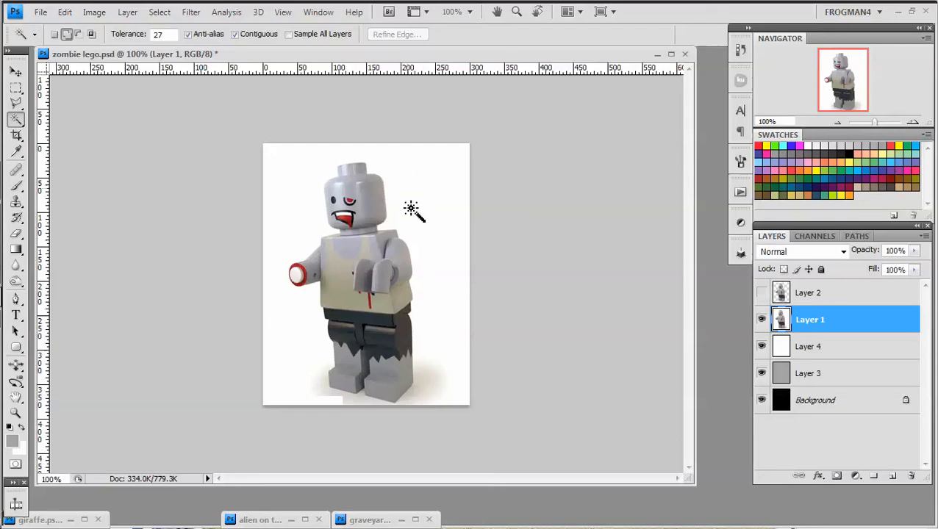
{"action": "mouse_move", "coordinate": [463, 297]}
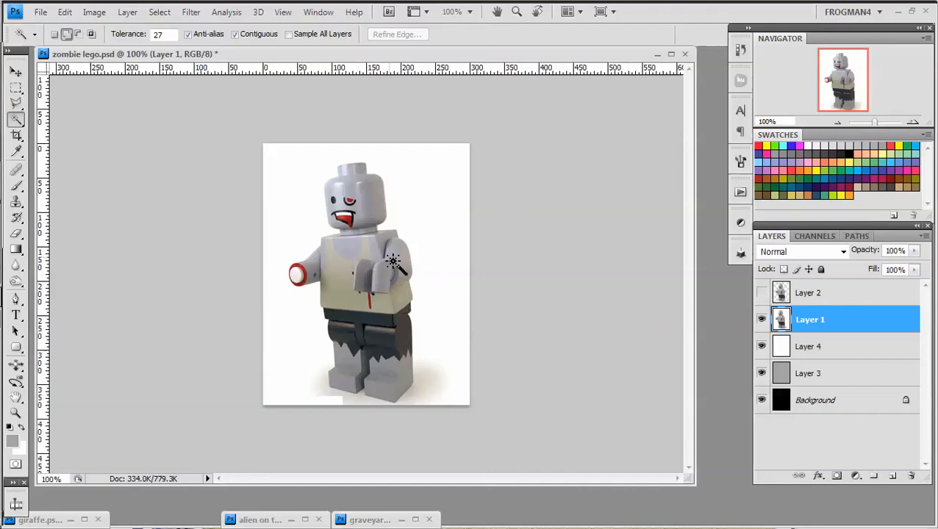
{"action": "mouse_move", "coordinate": [390, 191]}
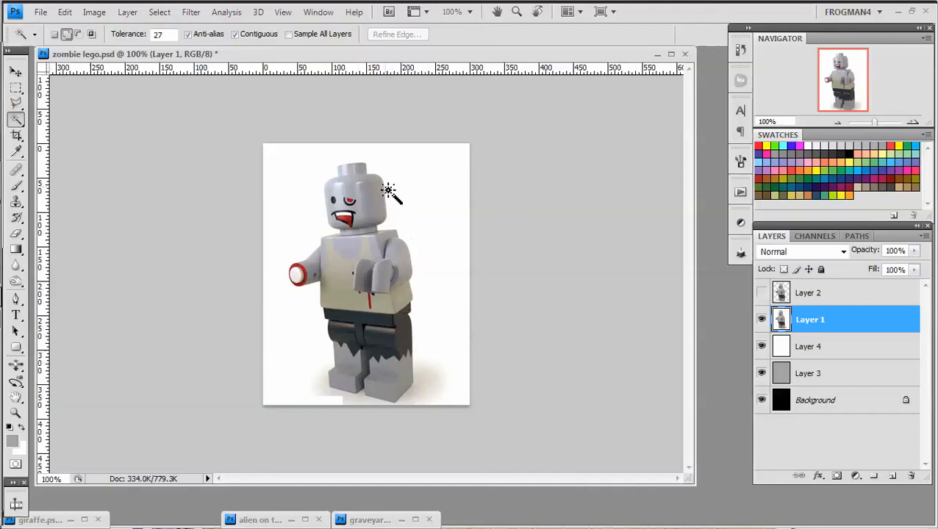
{"action": "mouse_move", "coordinate": [393, 220]}
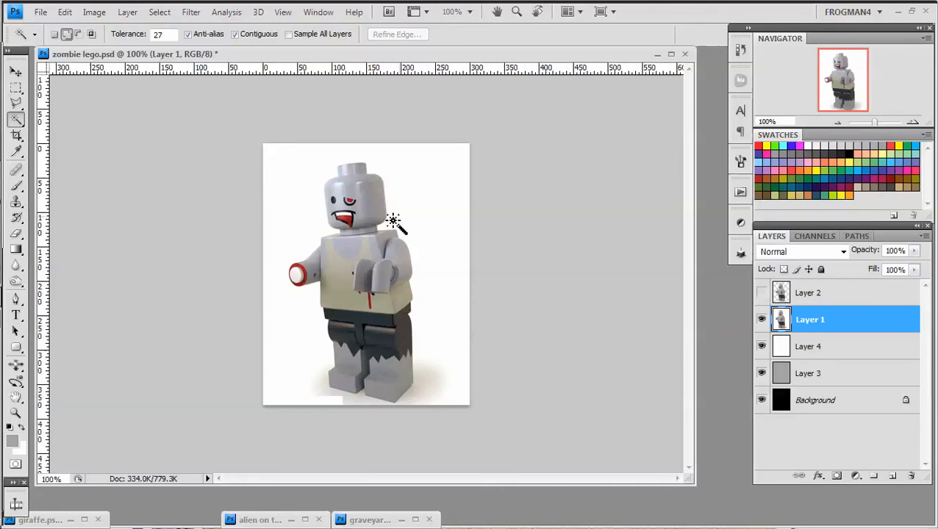
{"action": "mouse_move", "coordinate": [397, 213]}
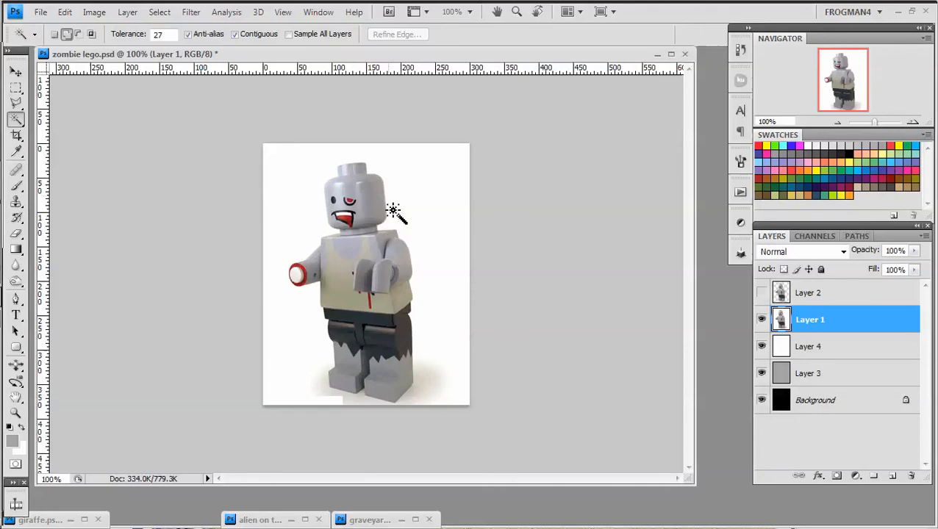
{"action": "mouse_move", "coordinate": [417, 309]}
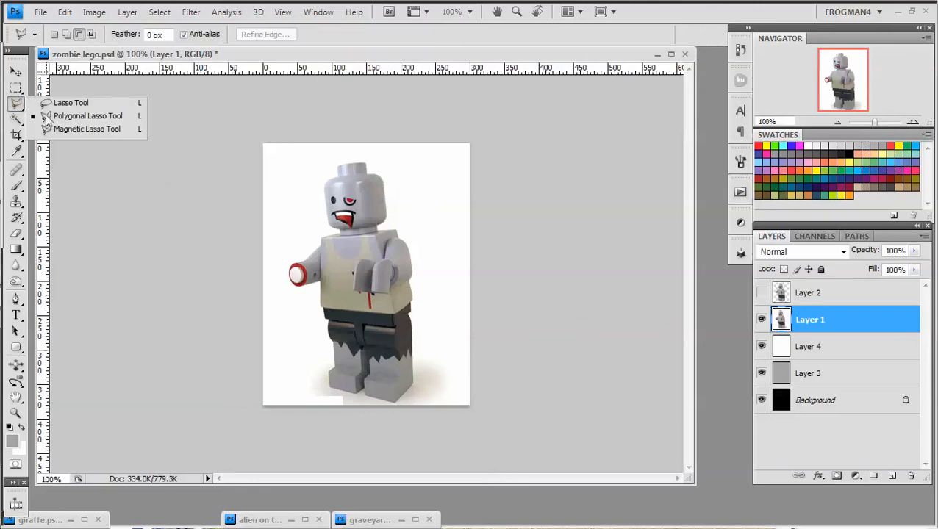
{"action": "mouse_move", "coordinate": [70, 123]}
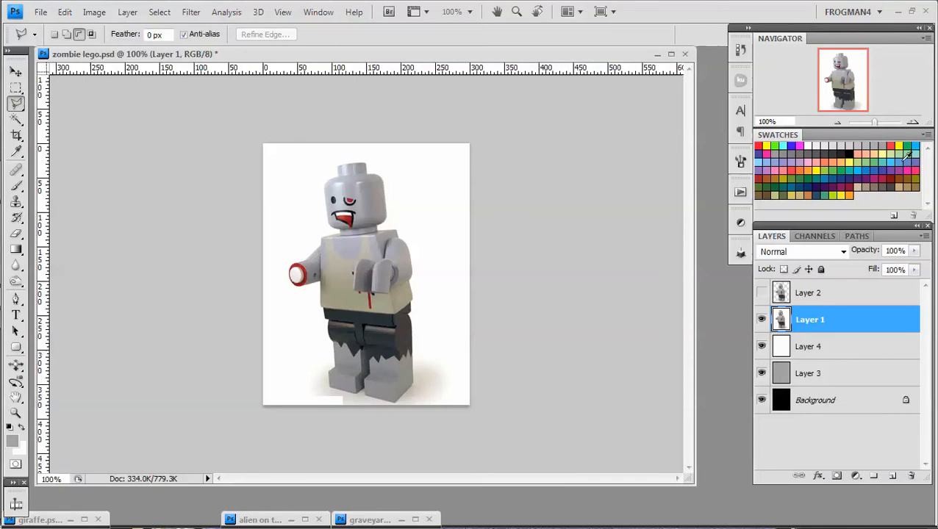
Step: Magnify the zombie figure to 200% and beyond with the Navigator
{"action": "left_click", "coordinate": [911, 124]}
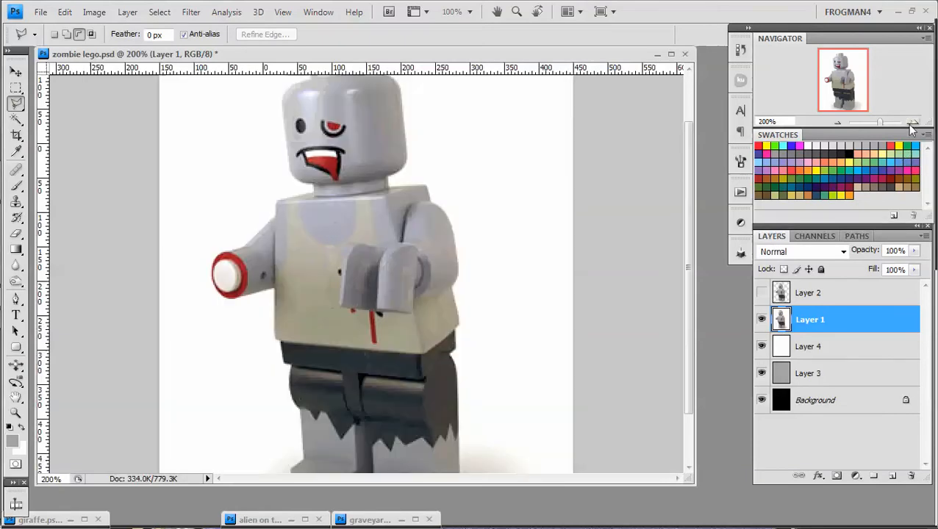
{"action": "left_click", "coordinate": [913, 123]}
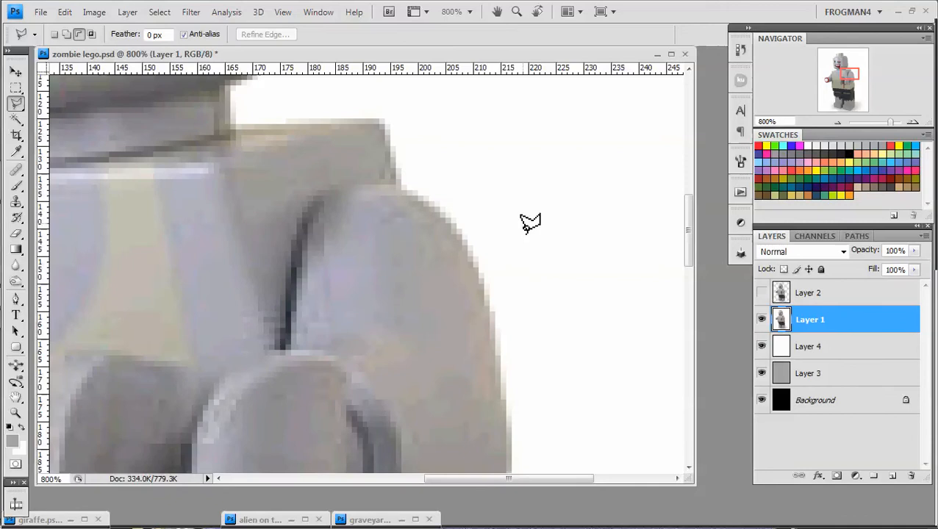
{"action": "mouse_move", "coordinate": [409, 185]}
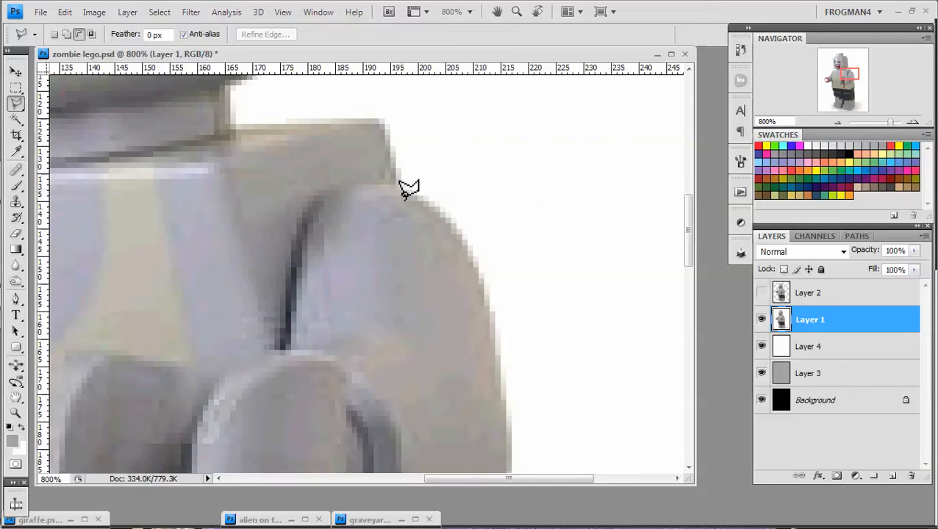
{"action": "mouse_move", "coordinate": [444, 217]}
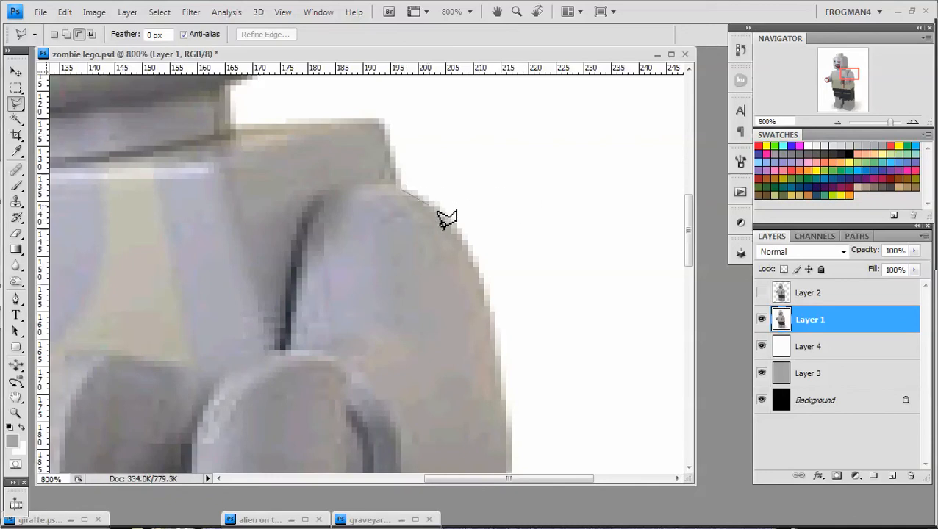
{"action": "mouse_move", "coordinate": [473, 261]}
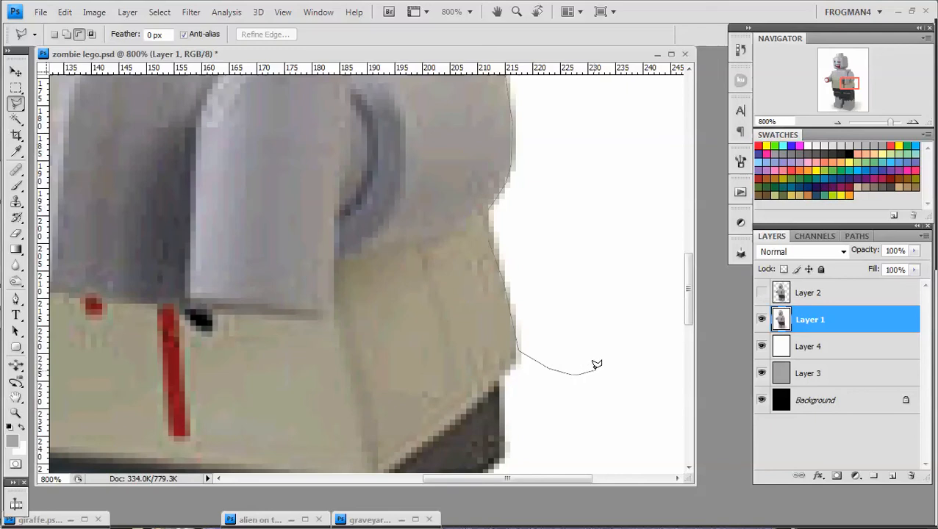
{"action": "mouse_move", "coordinate": [610, 352]}
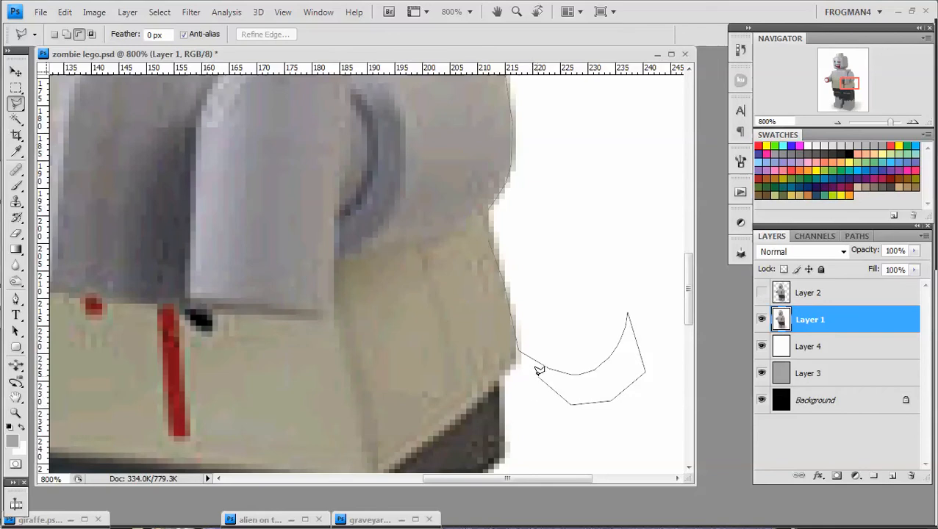
{"action": "mouse_move", "coordinate": [518, 357]}
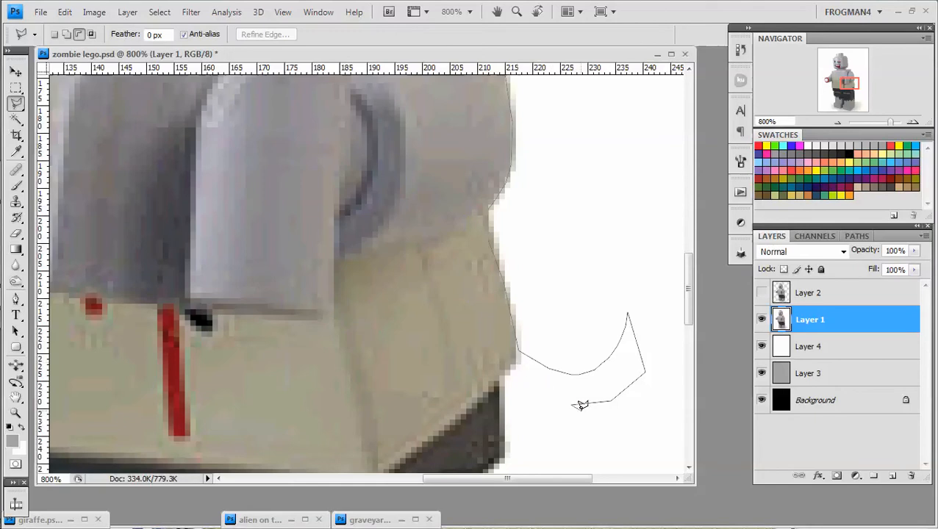
{"action": "mouse_move", "coordinate": [587, 409]}
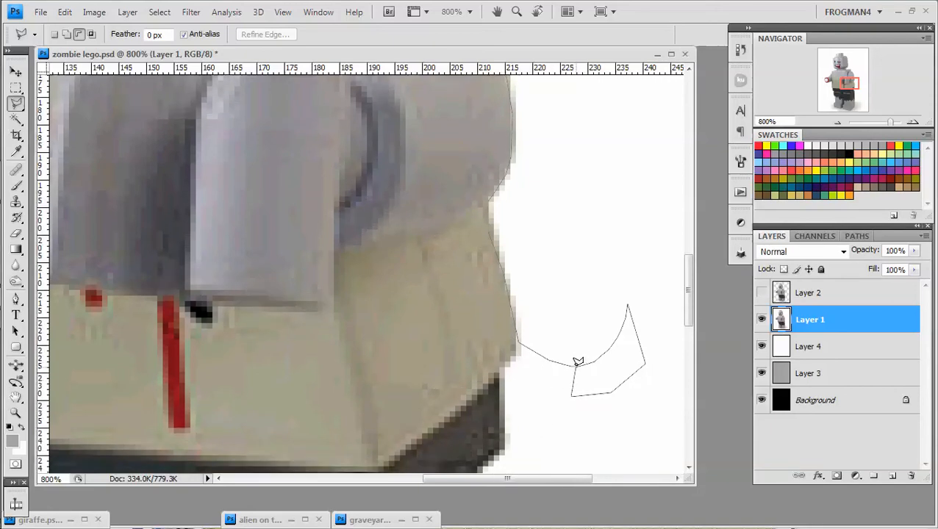
Step: Add another Polygonal Lasso point along the zombie's outer edge
{"action": "left_click", "coordinate": [762, 292]}
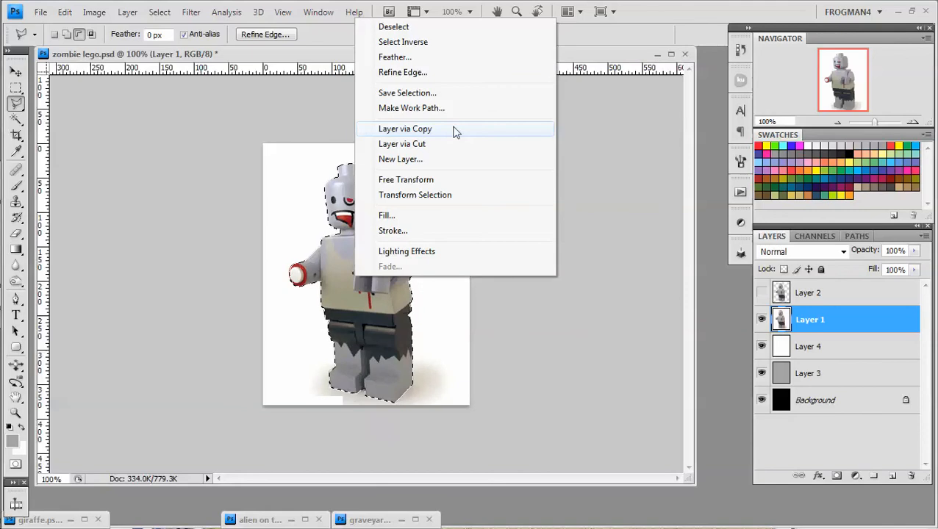
Step: Copy the zombie selection to its own layer, delete Layer 1, and reveal the black Background
{"action": "left_click", "coordinate": [404, 129]}
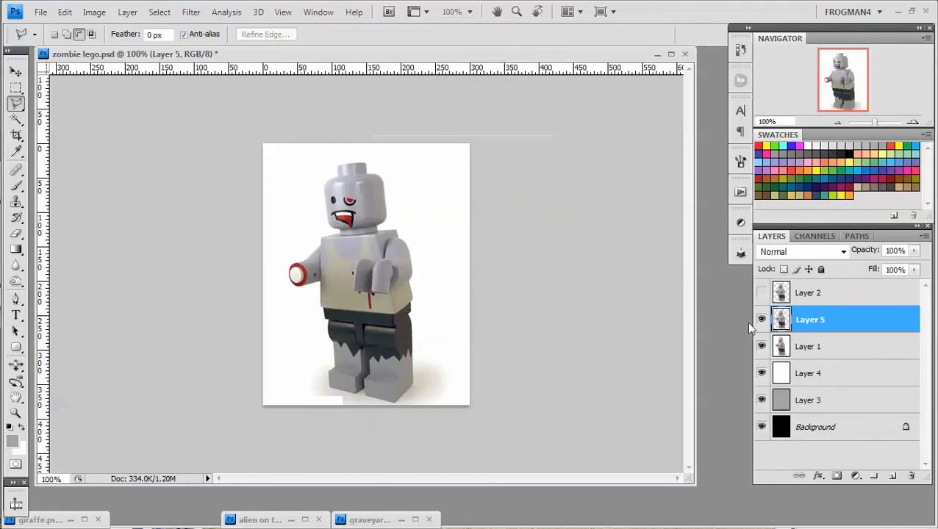
{"action": "left_click", "coordinate": [761, 319]}
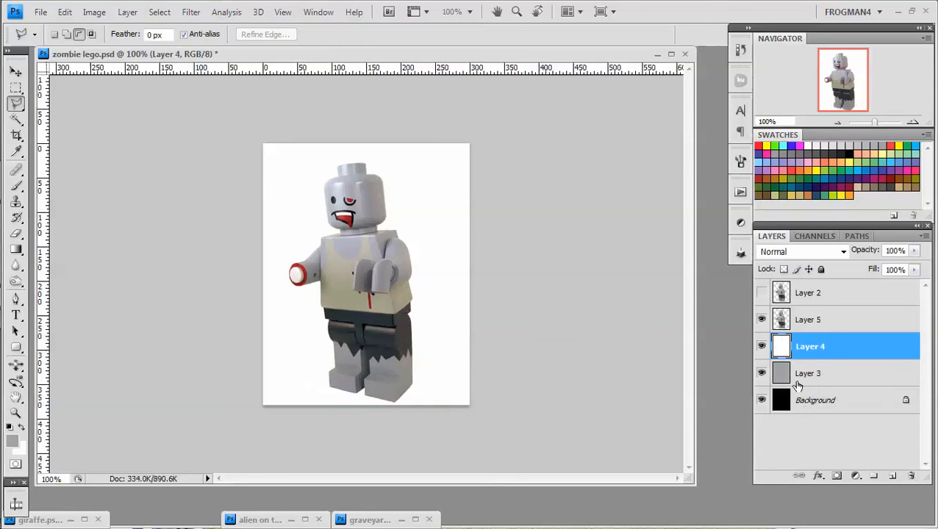
{"action": "mouse_move", "coordinate": [854, 369]}
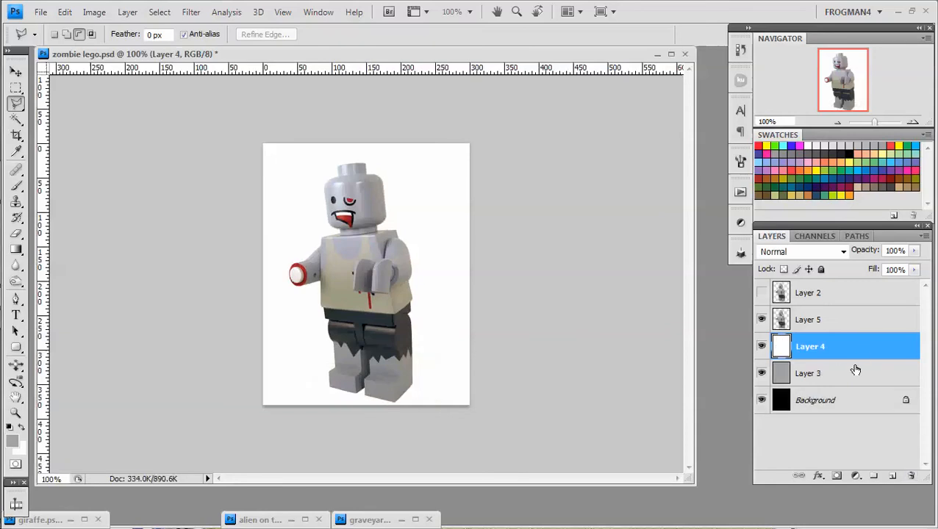
{"action": "mouse_move", "coordinate": [746, 381]}
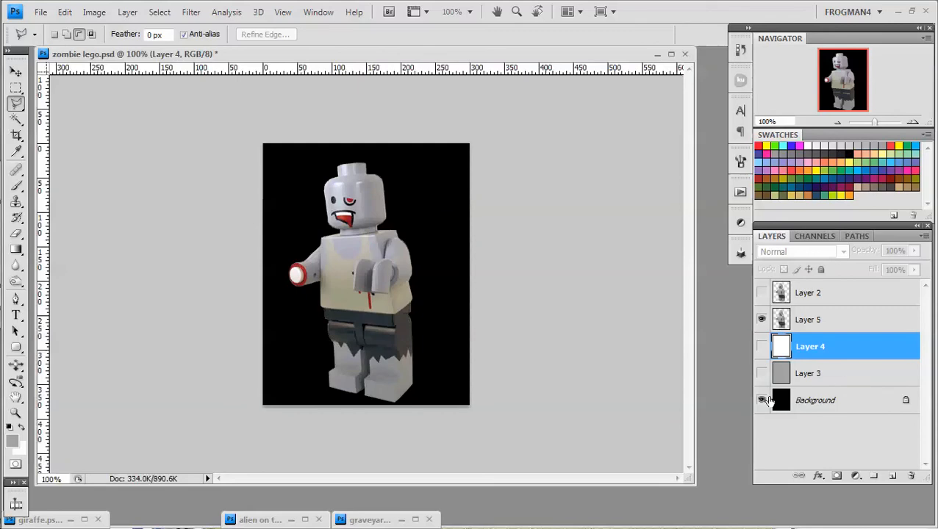
{"action": "left_click", "coordinate": [761, 400]}
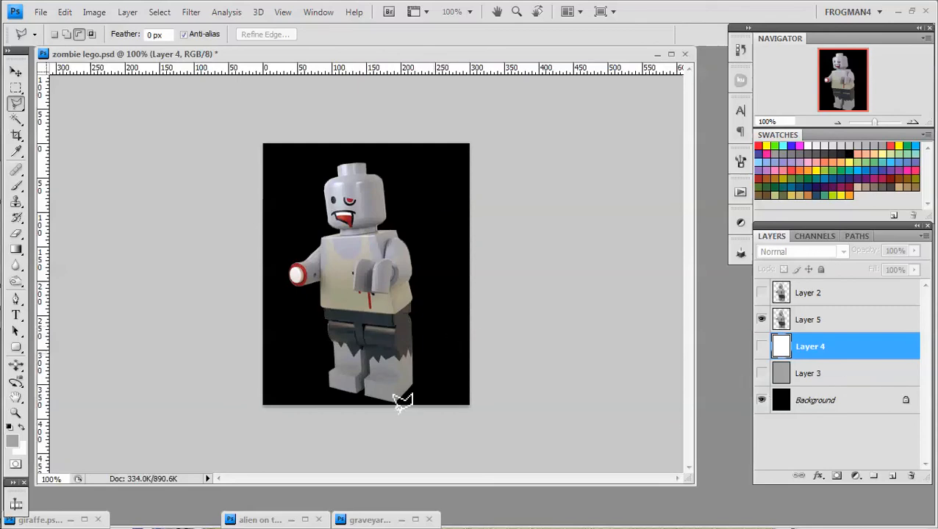
{"action": "mouse_move", "coordinate": [390, 522]}
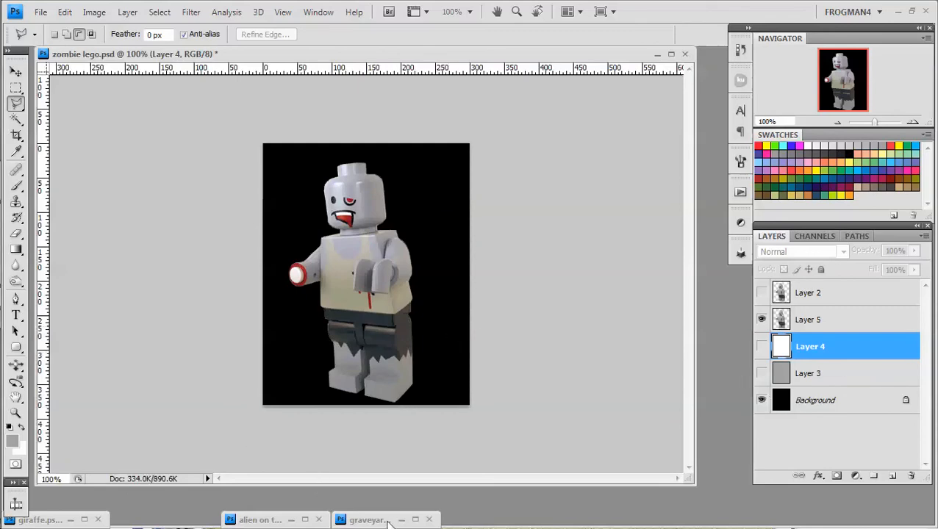
Step: Drag the cut-out zombie layer from zombie lego.psd into graveyard.psd
{"action": "left_click", "coordinate": [504, 54]}
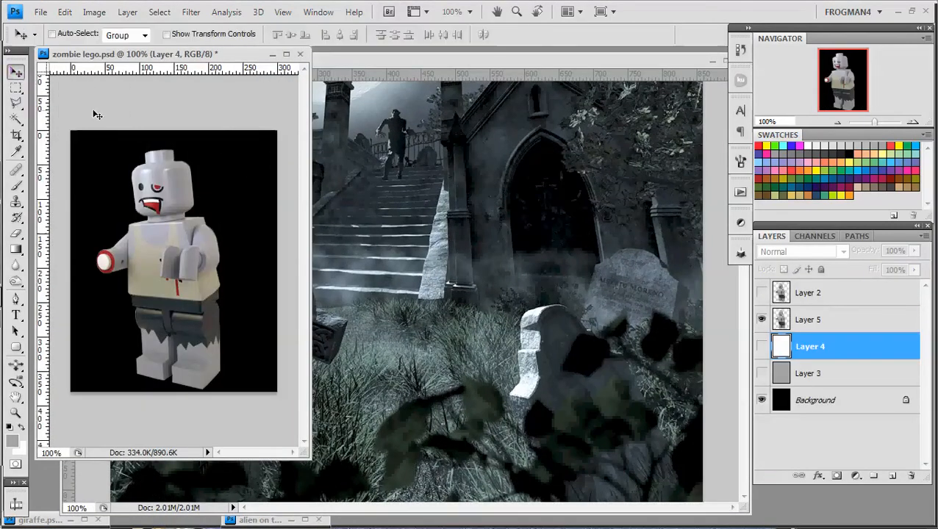
{"action": "mouse_move", "coordinate": [192, 247]}
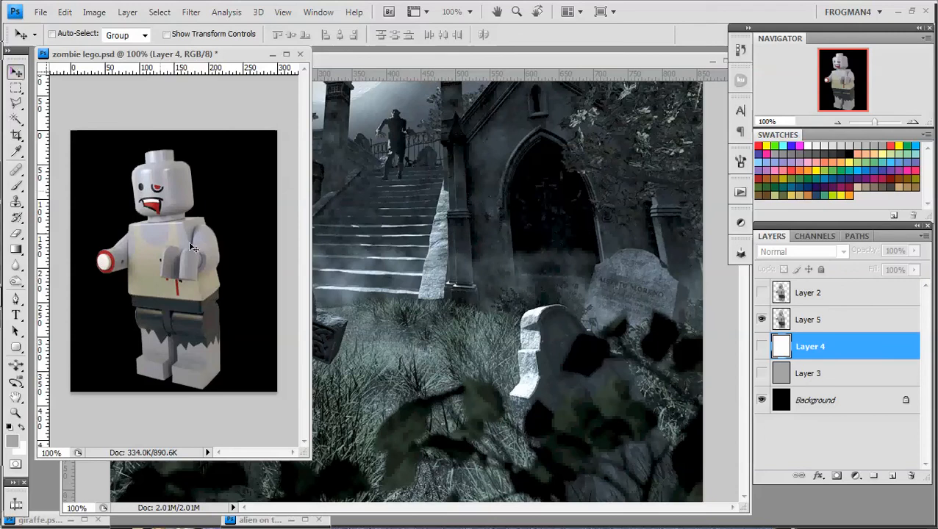
{"action": "left_click", "coordinate": [808, 319]}
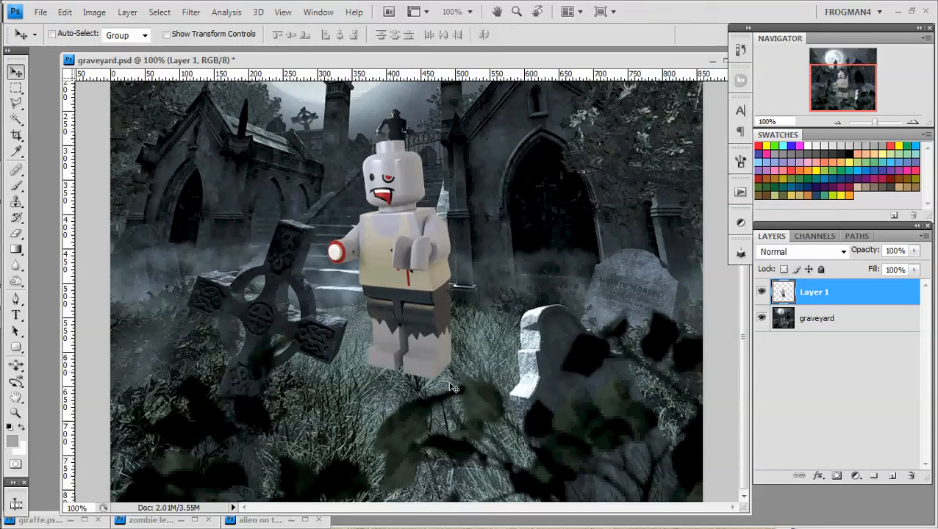
{"action": "mouse_move", "coordinate": [472, 370]}
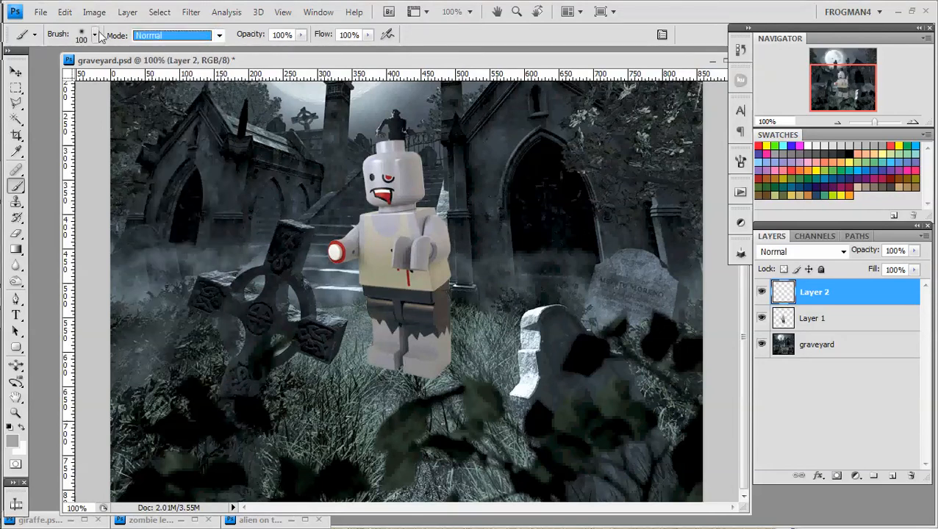
Step: Load the 134-pixel Grass brush tip from the Brush Preset picker
{"action": "left_click", "coordinate": [94, 34]}
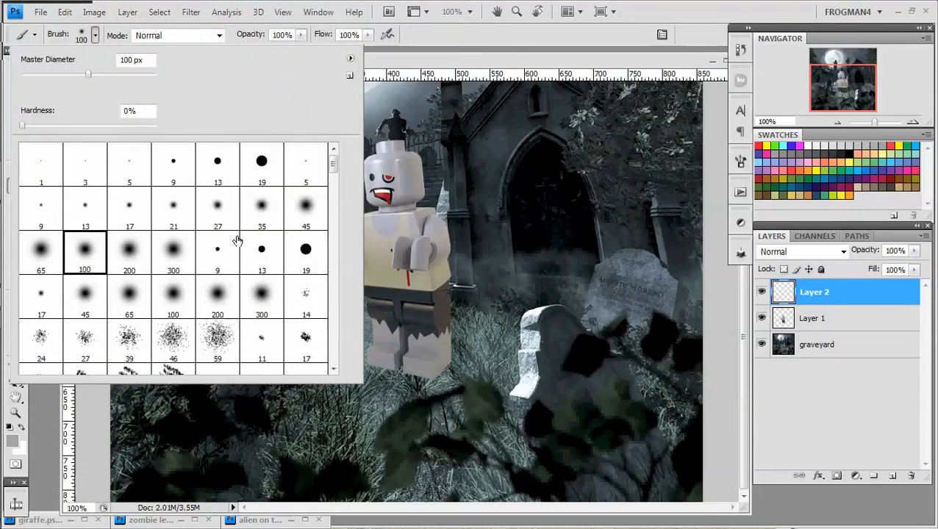
{"action": "scroll", "scroll_direction": "down", "scroll_amount": 3}
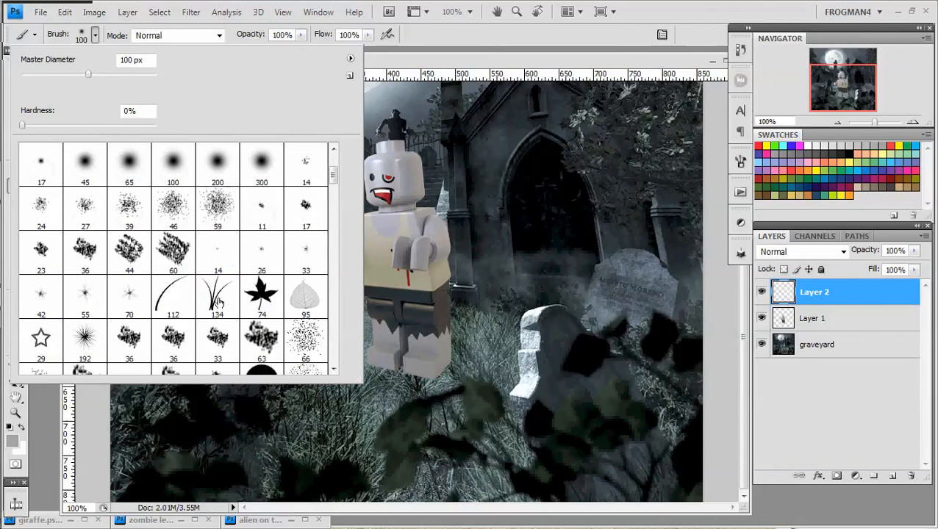
{"action": "mouse_move", "coordinate": [218, 297]}
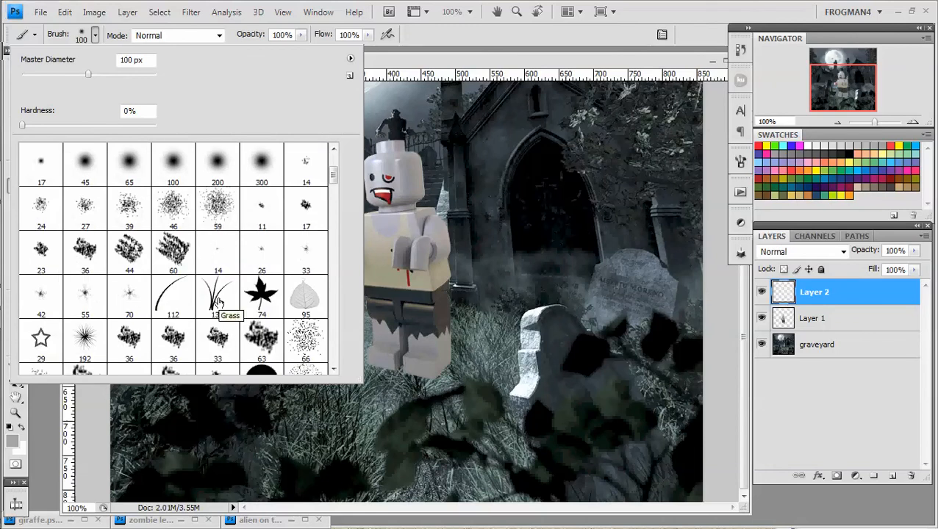
{"action": "left_click", "coordinate": [217, 296]}
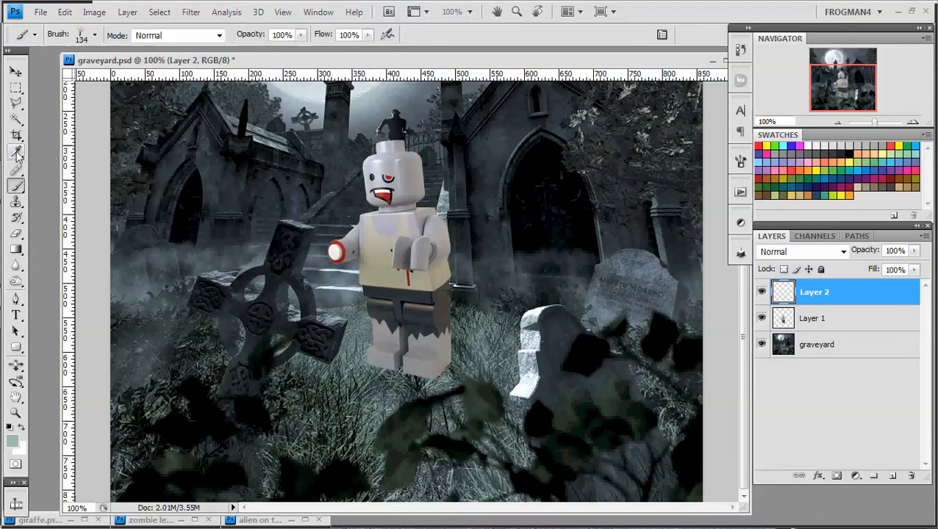
{"action": "mouse_move", "coordinate": [28, 433]}
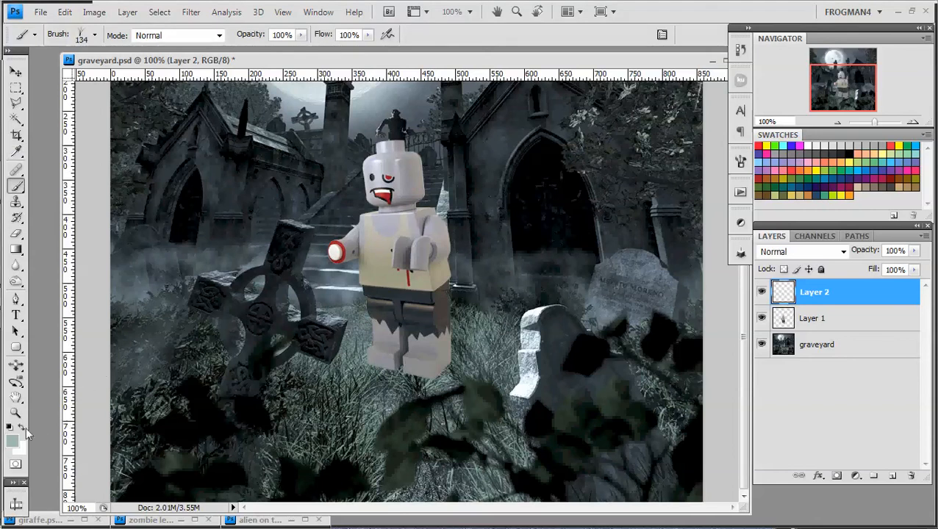
{"action": "mouse_move", "coordinate": [152, 494]}
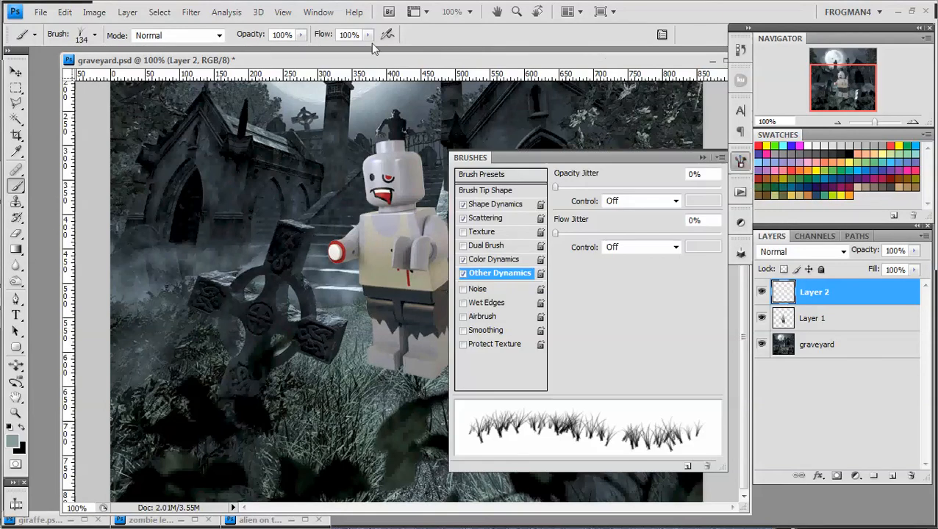
Step: Set the grass brush's Color Dynamics Hue Jitter to 0% and close the Brushes panel
{"action": "left_click", "coordinate": [319, 11]}
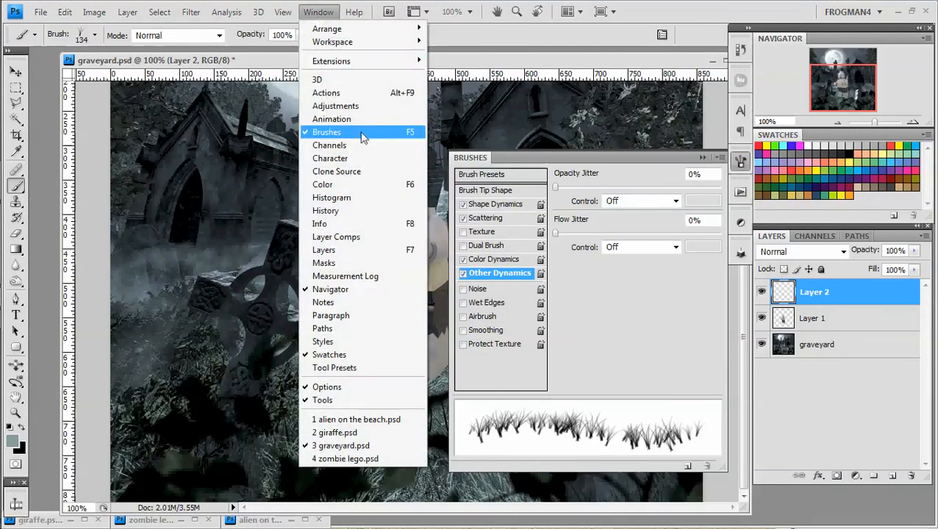
{"action": "left_click", "coordinate": [326, 131]}
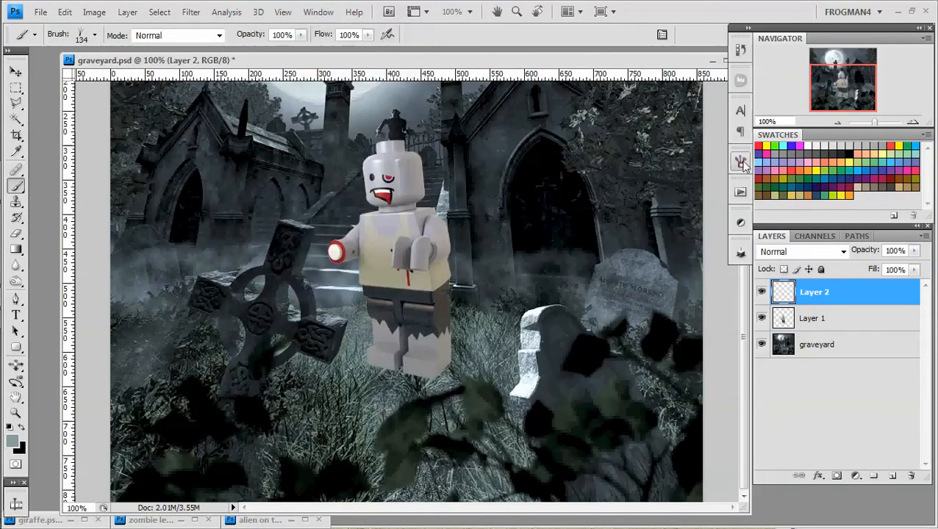
{"action": "left_click", "coordinate": [740, 161]}
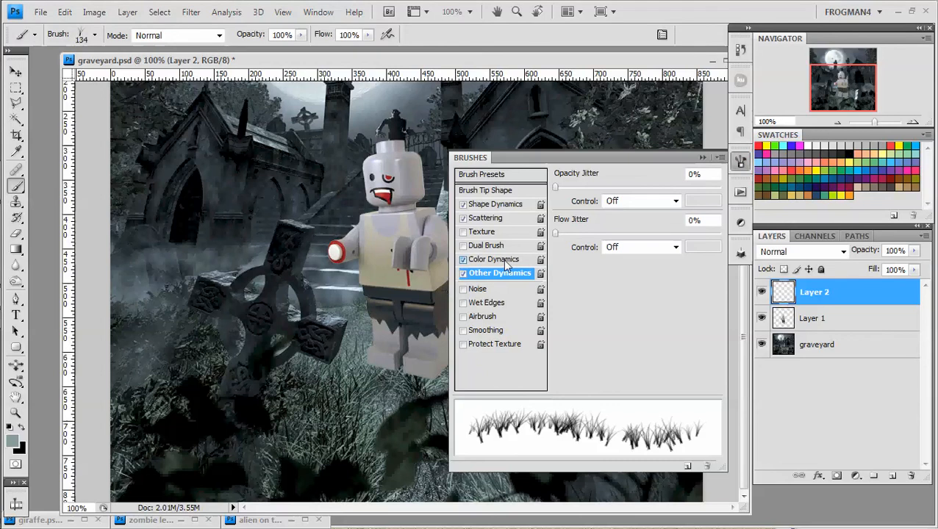
{"action": "left_click", "coordinate": [493, 259]}
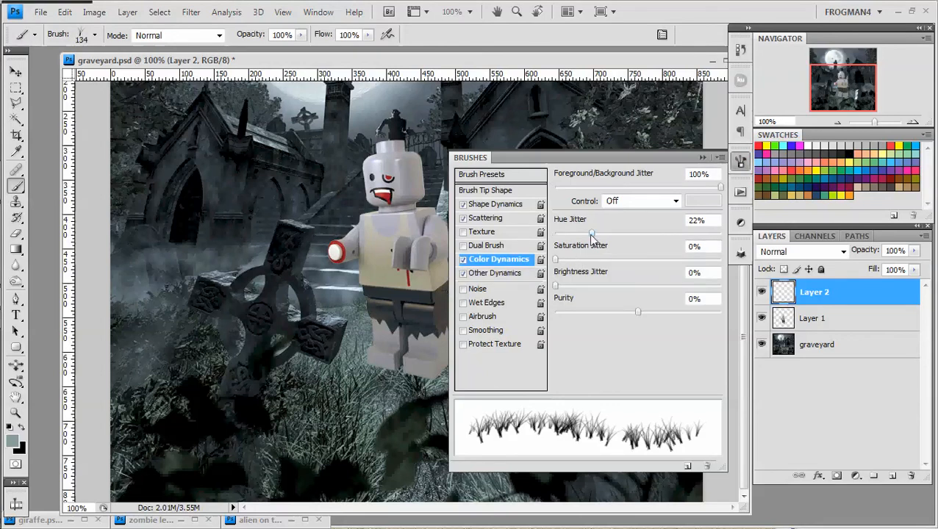
{"action": "left_click_drag", "start_coordinate": [591, 234], "coordinate": [554, 234]}
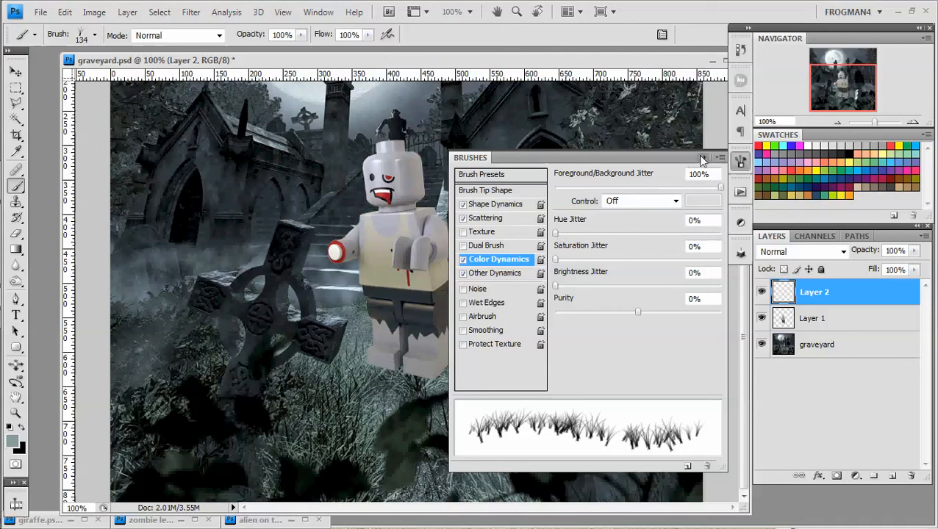
{"action": "left_click", "coordinate": [739, 160]}
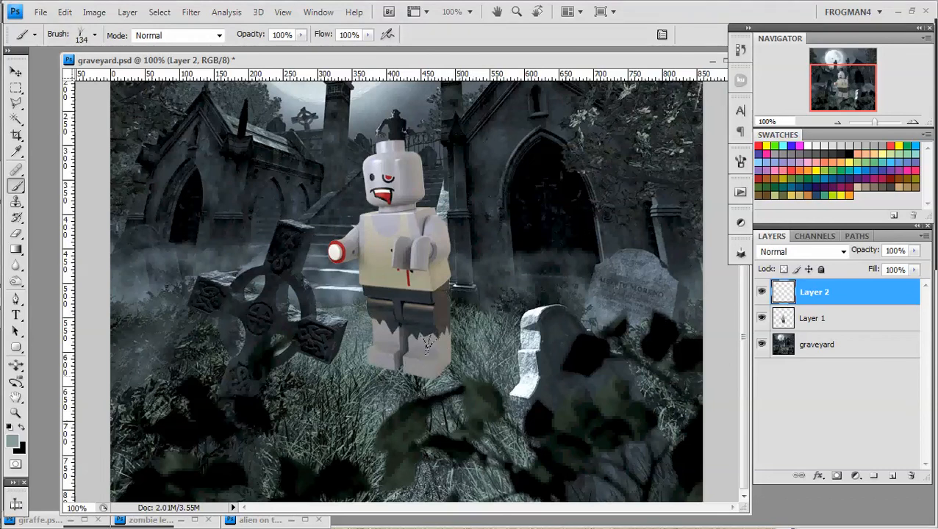
Step: Stamp grass strands over the zombie's legs on Layer 2
{"action": "left_click", "coordinate": [412, 367]}
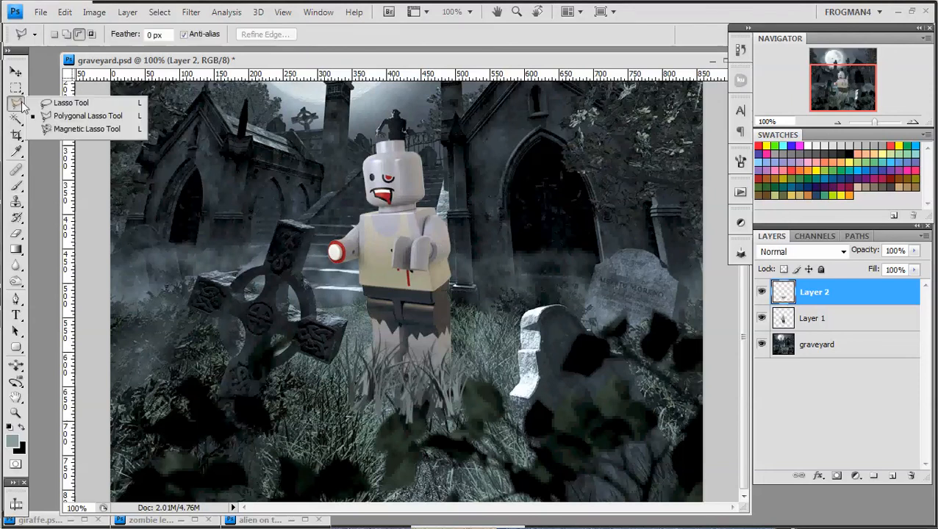
{"action": "mouse_move", "coordinate": [498, 62]}
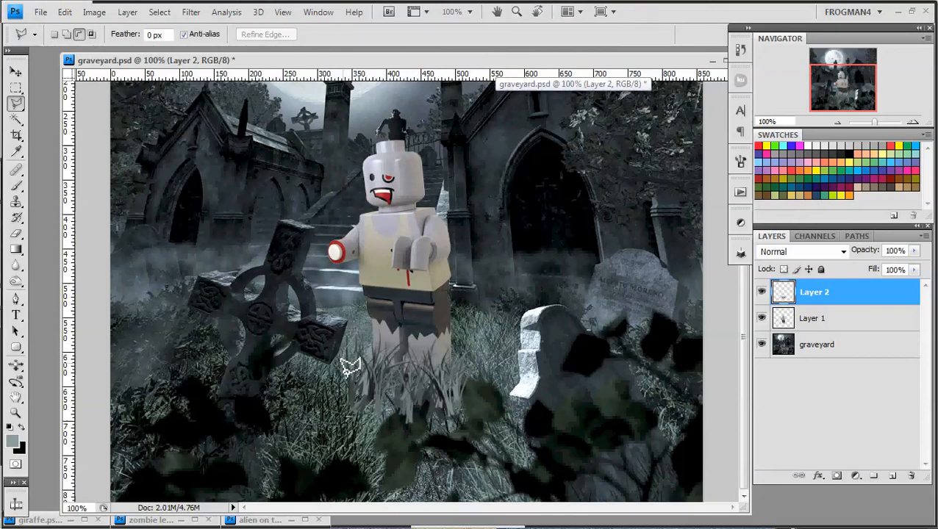
{"action": "mouse_move", "coordinate": [356, 400]}
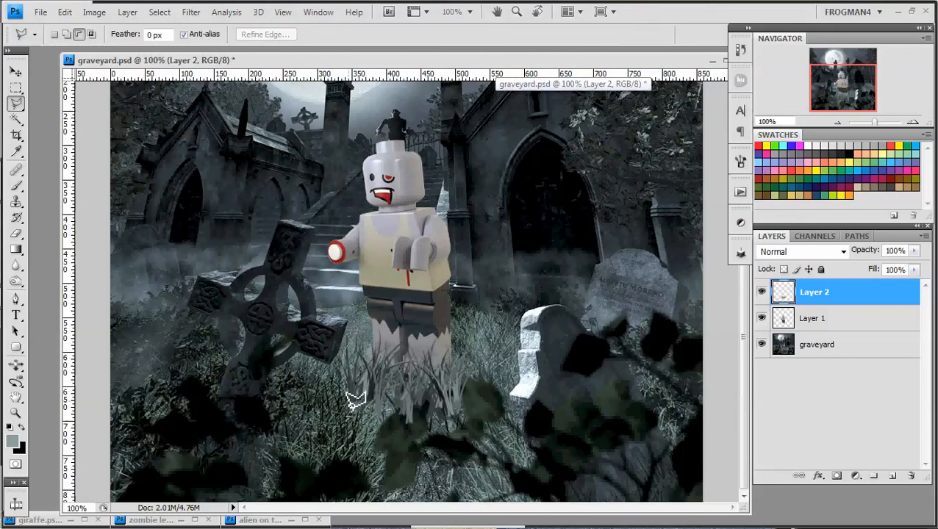
{"action": "mouse_move", "coordinate": [396, 391]}
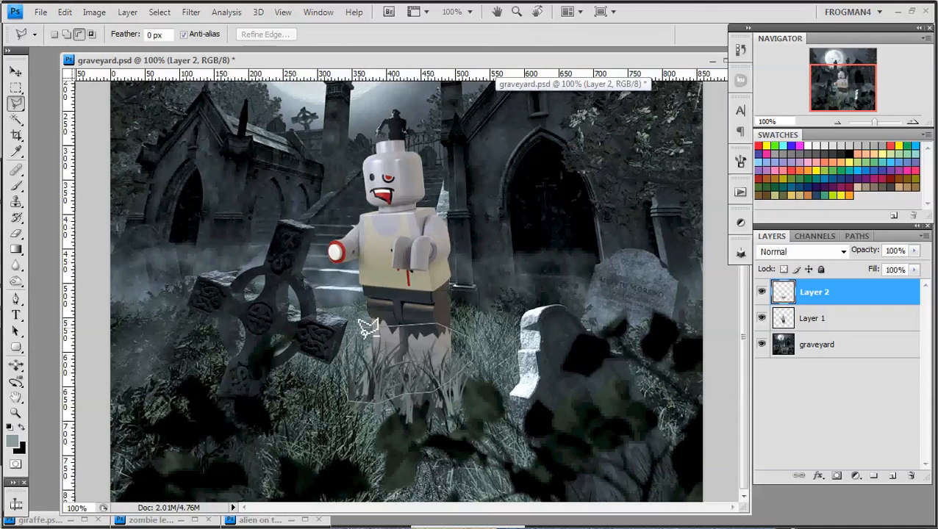
Step: Lasso an oval area around the zombie's feet and use it as Layer 2's mask
{"action": "left_click_drag", "start_coordinate": [367, 327], "coordinate": [408, 412]}
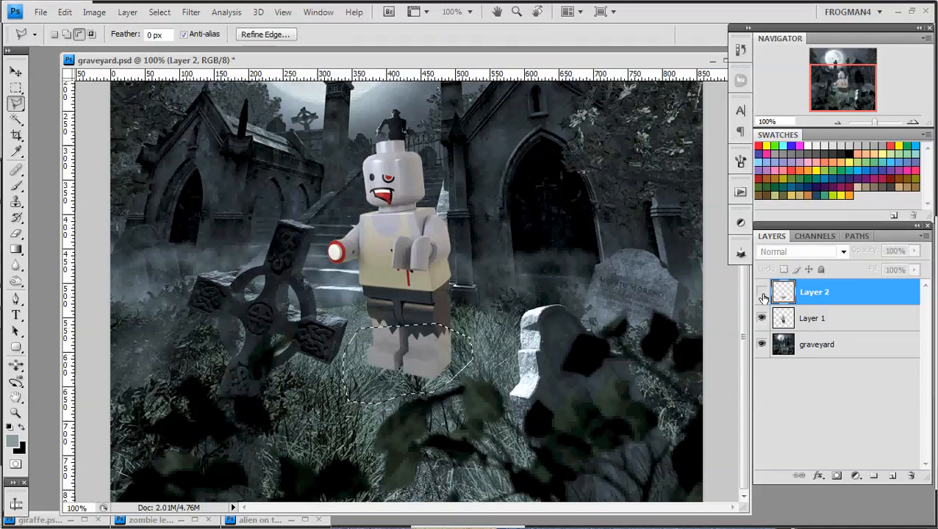
{"action": "right_click", "coordinate": [408, 367]}
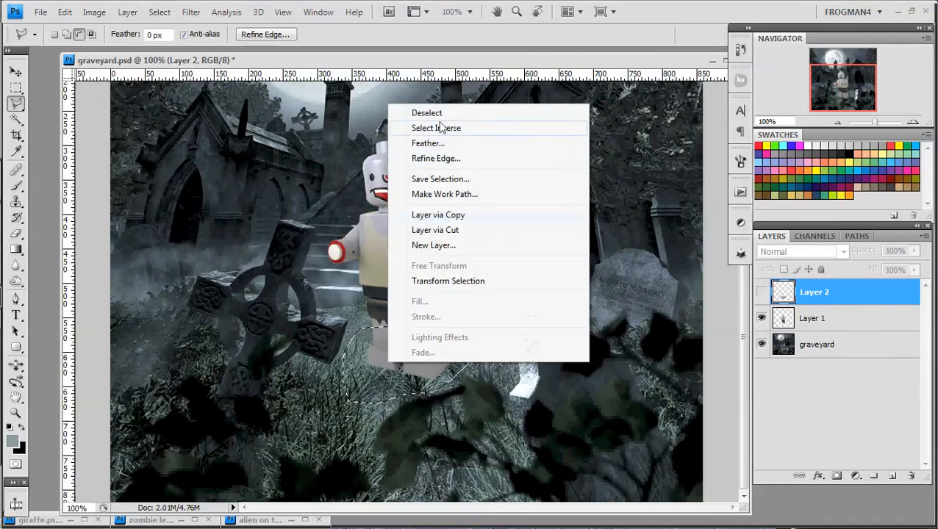
{"action": "left_click", "coordinate": [426, 113]}
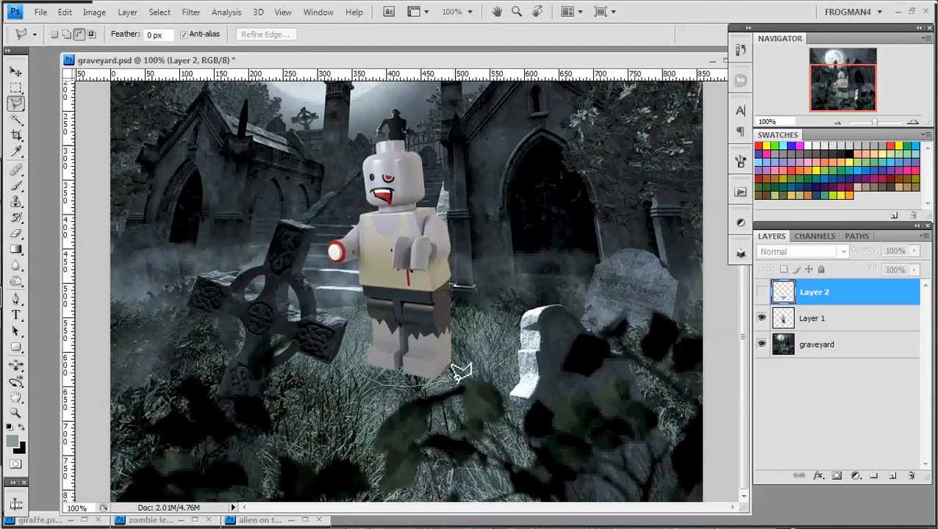
{"action": "mouse_move", "coordinate": [401, 312]}
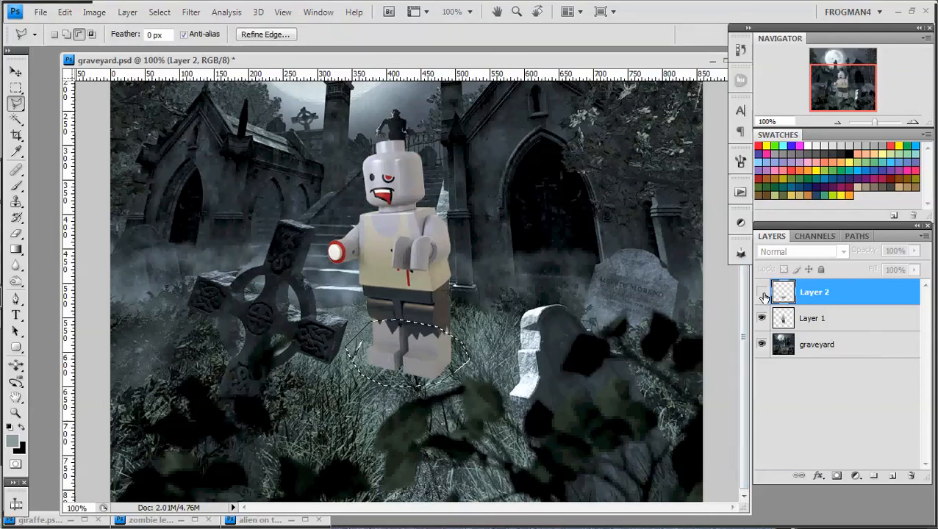
{"action": "left_click", "coordinate": [761, 292]}
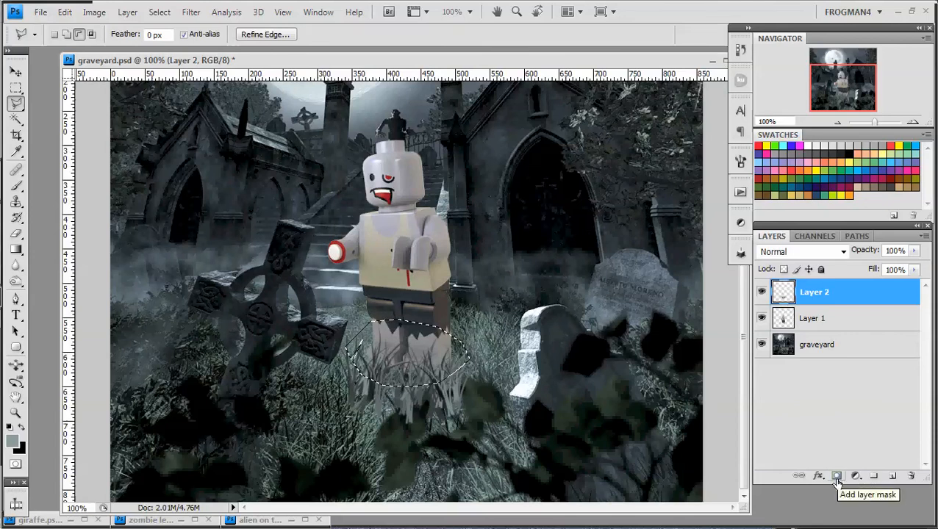
{"action": "left_click", "coordinate": [836, 477]}
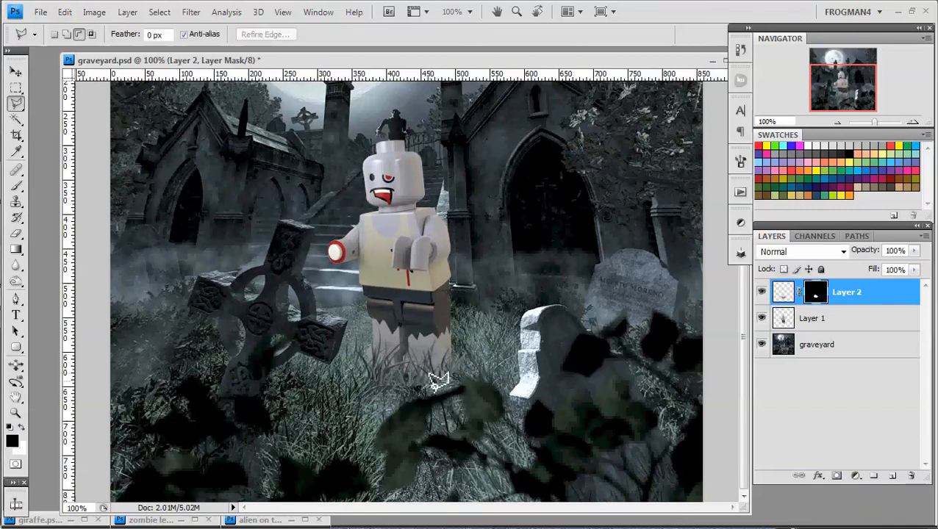
{"action": "left_click", "coordinate": [783, 292]}
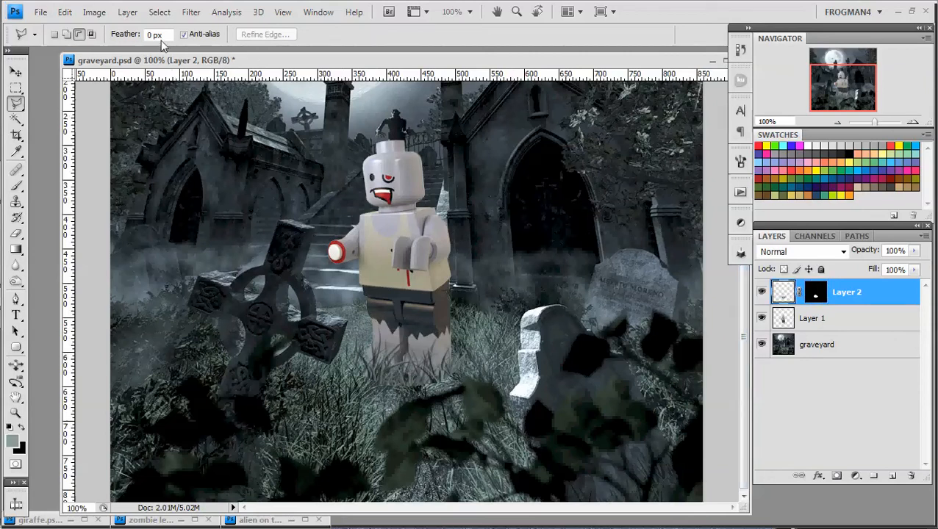
{"action": "mouse_move", "coordinate": [191, 11]}
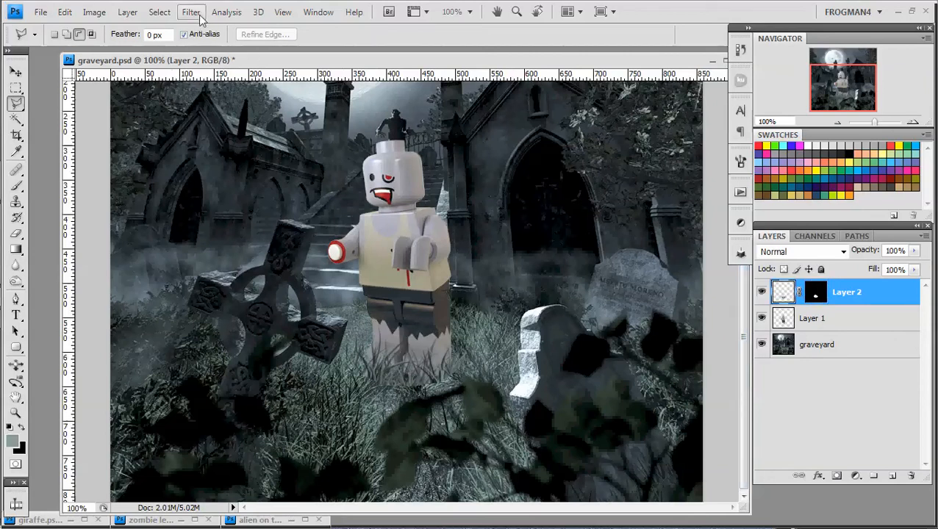
Step: Apply Unsharp Mask with Radius 1.1 and Threshold 0 to Layer 2's grass
{"action": "left_click", "coordinate": [191, 12]}
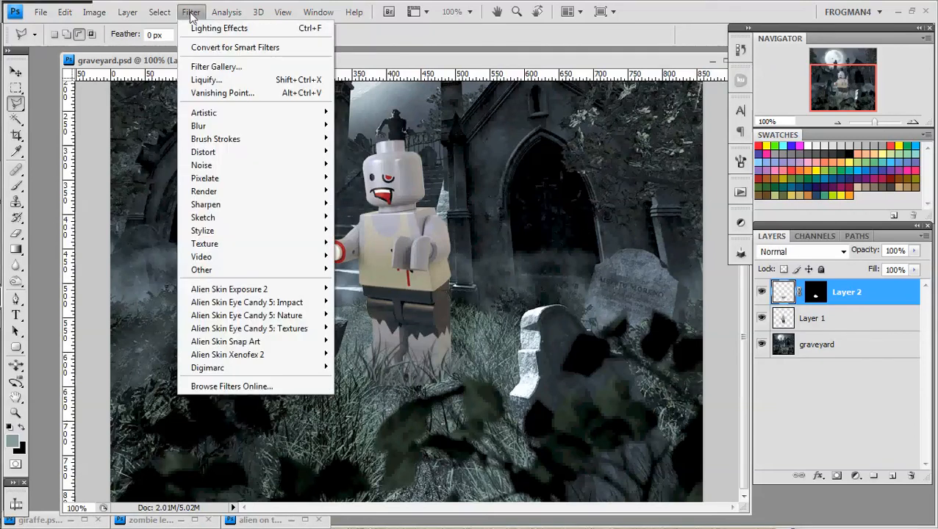
{"action": "mouse_move", "coordinate": [206, 204]}
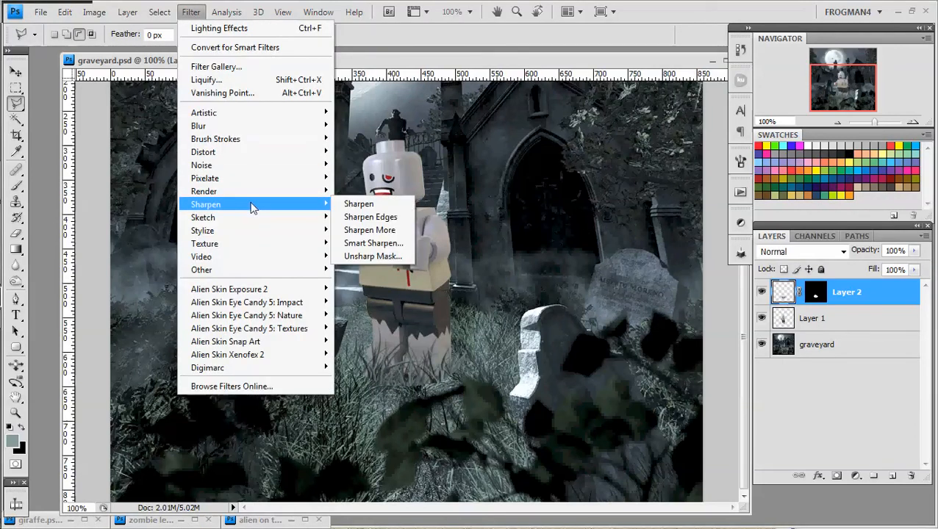
{"action": "left_click", "coordinate": [373, 256]}
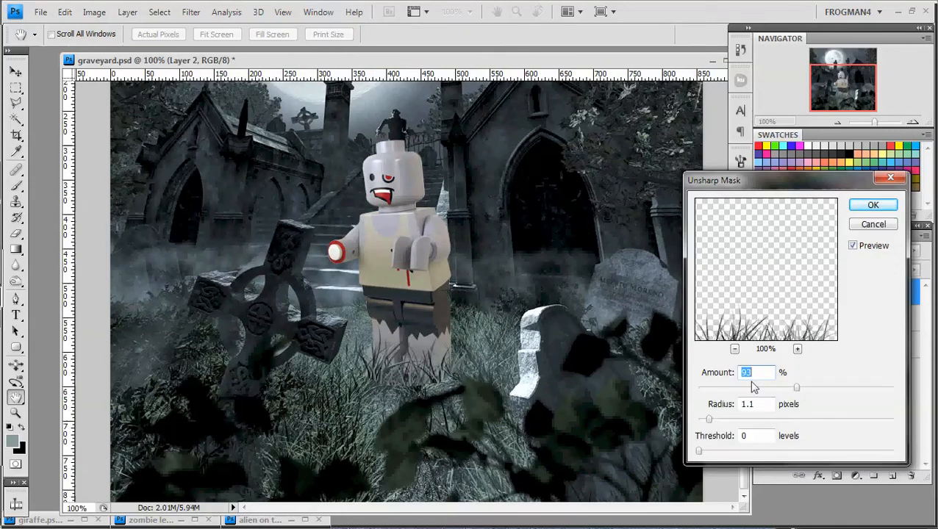
{"action": "mouse_move", "coordinate": [766, 408]}
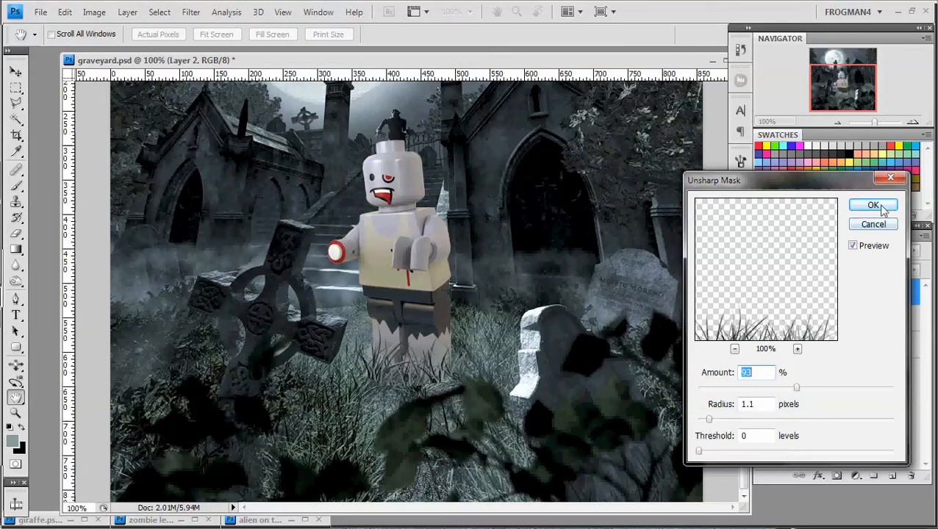
{"action": "left_click", "coordinate": [873, 205]}
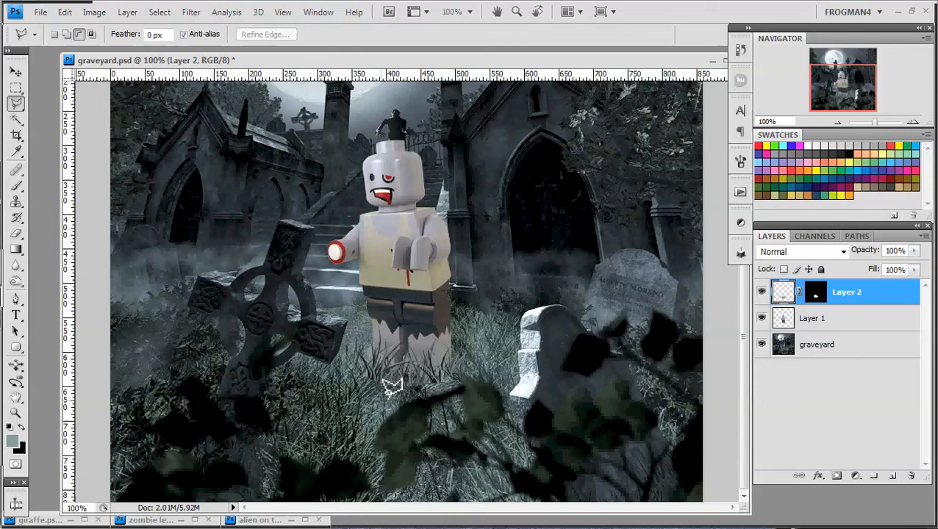
{"action": "mouse_move", "coordinate": [494, 214]}
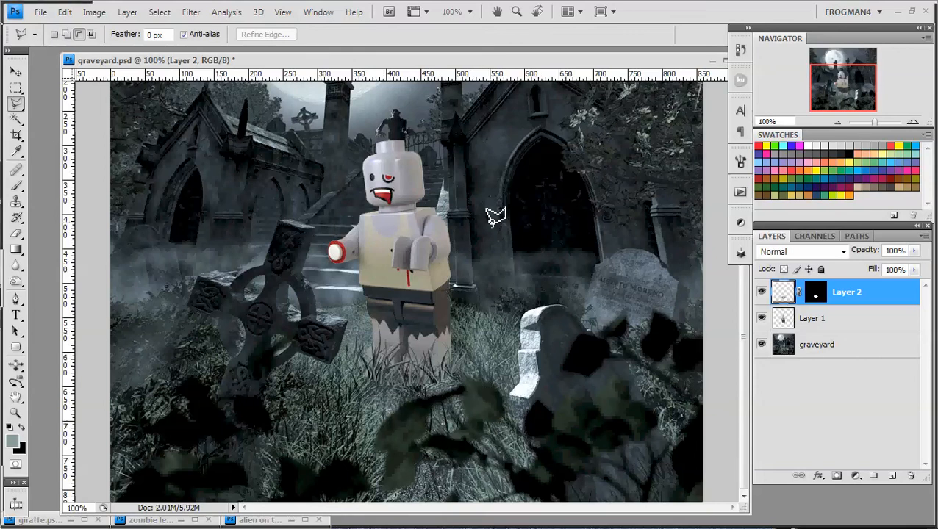
{"action": "mouse_move", "coordinate": [593, 332]}
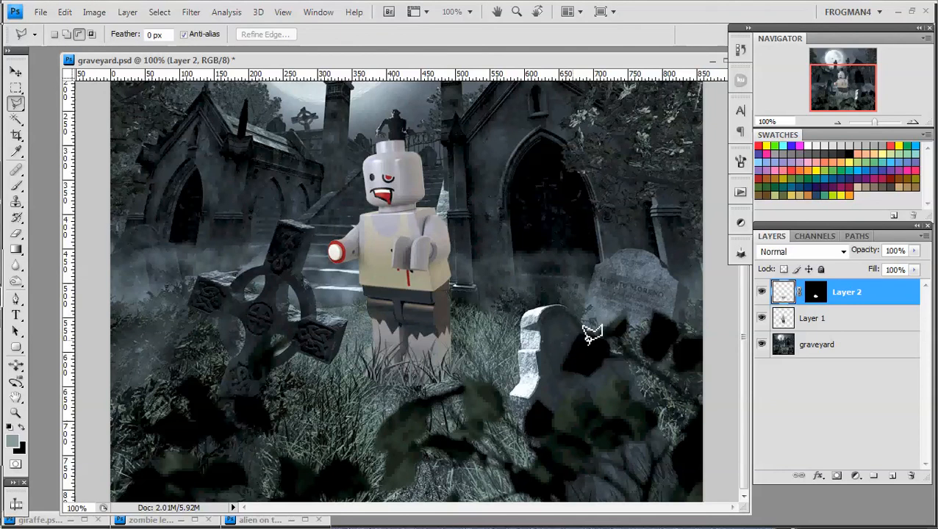
{"action": "mouse_move", "coordinate": [711, 64]}
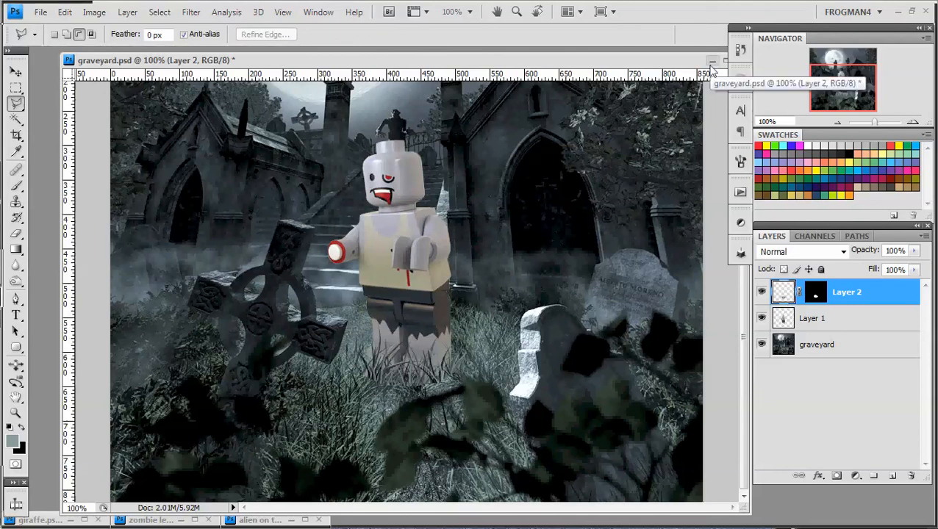